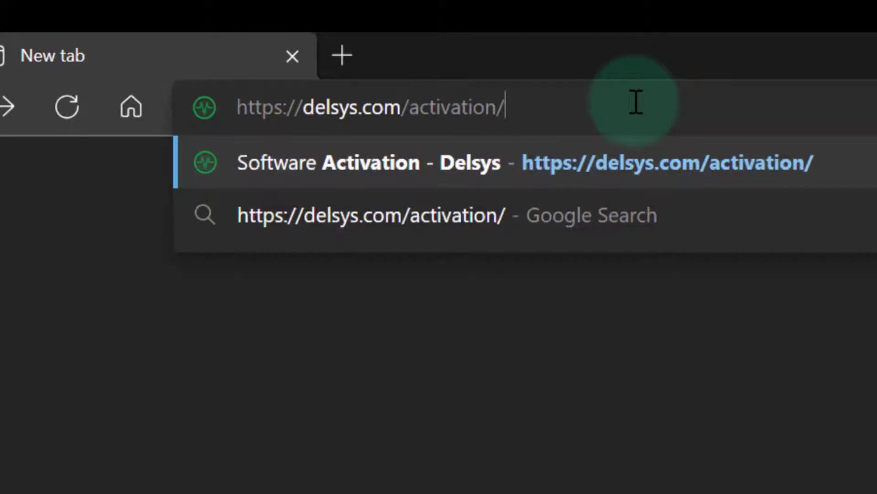
Step: Load delsys.com/activation and scroll down to the license activation form
{"action": "key", "text": "Enter"}
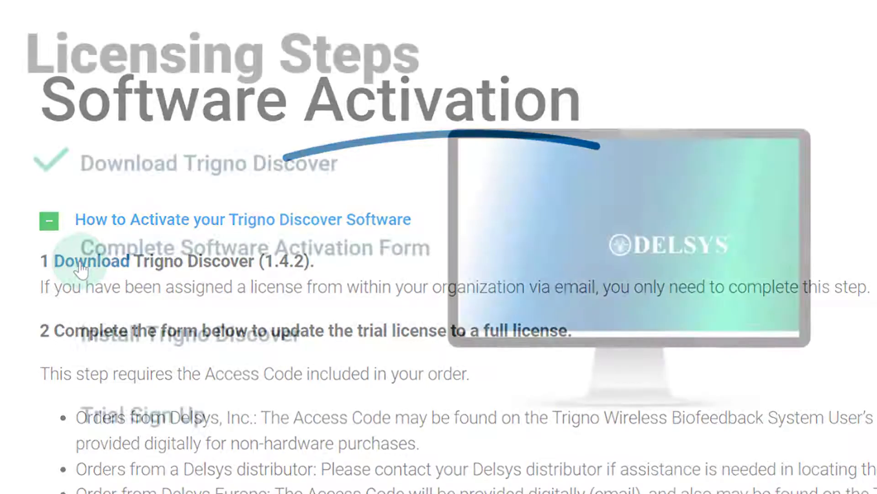
{"action": "scroll", "scroll_direction": "down", "scroll_amount": 3}
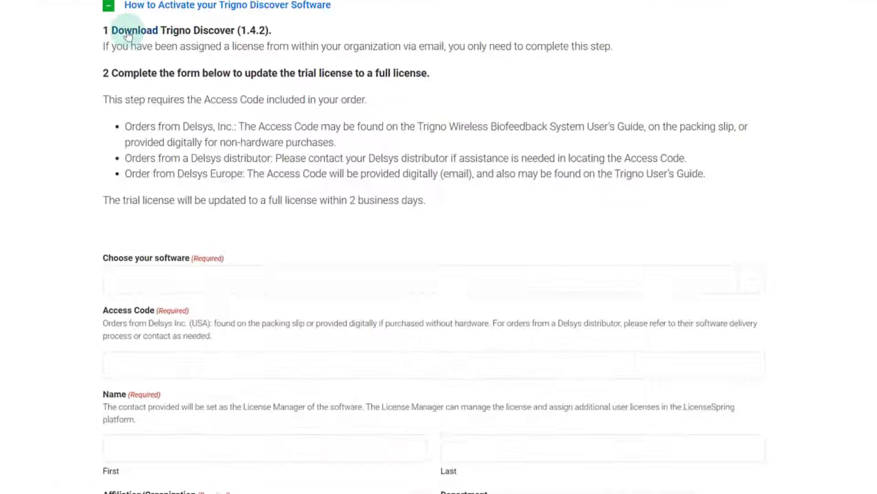
Step: Fill the activation form for Trigno Discover with access code, contact details and region Europe, and submit it
{"action": "scroll", "scroll_direction": "down", "scroll_amount": 3}
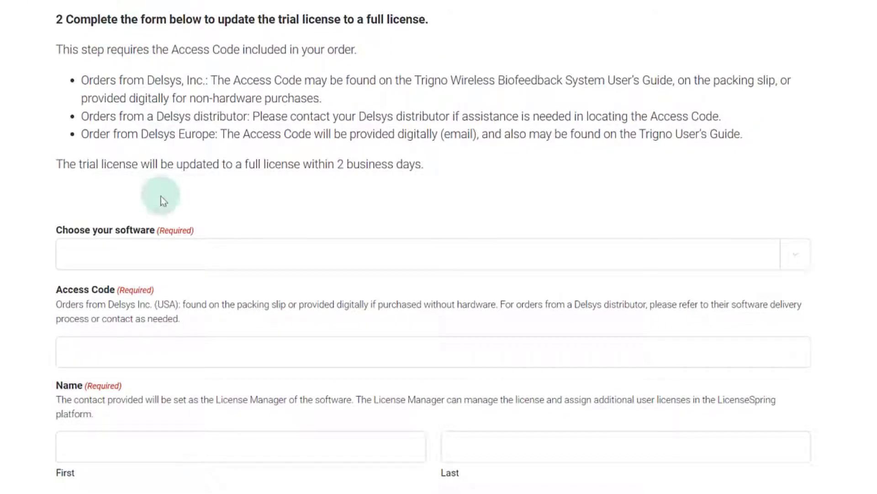
{"action": "left_click", "coordinate": [430, 244]}
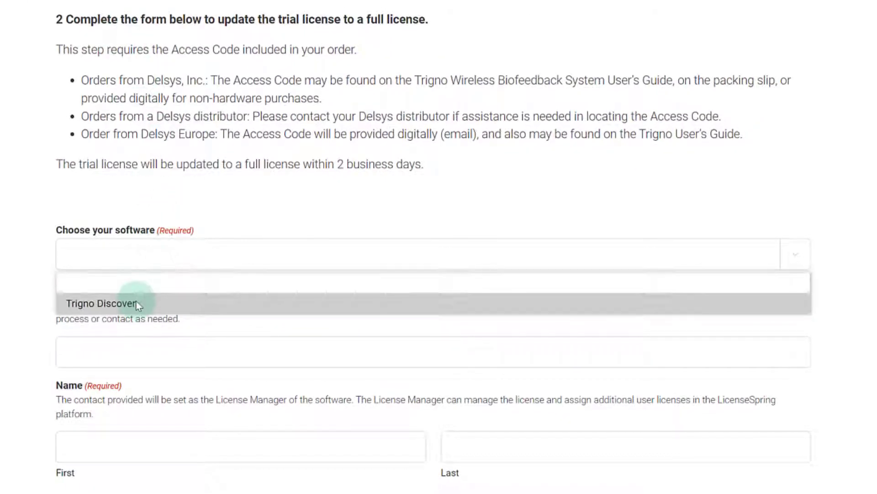
{"action": "left_click", "coordinate": [100, 302]}
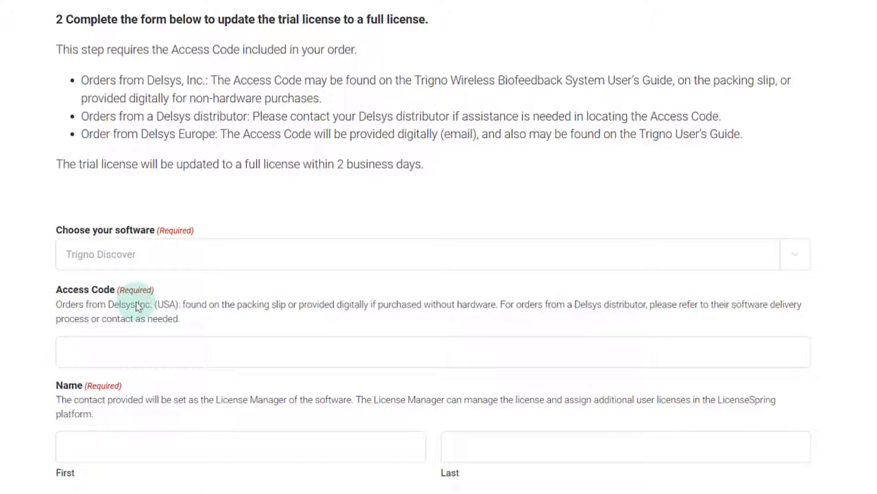
{"action": "left_click", "coordinate": [72, 351]}
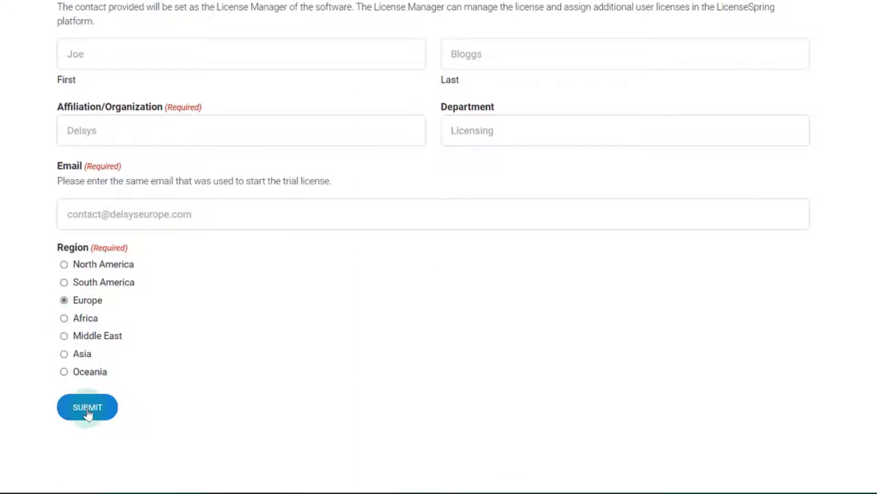
{"action": "left_click", "coordinate": [88, 406]}
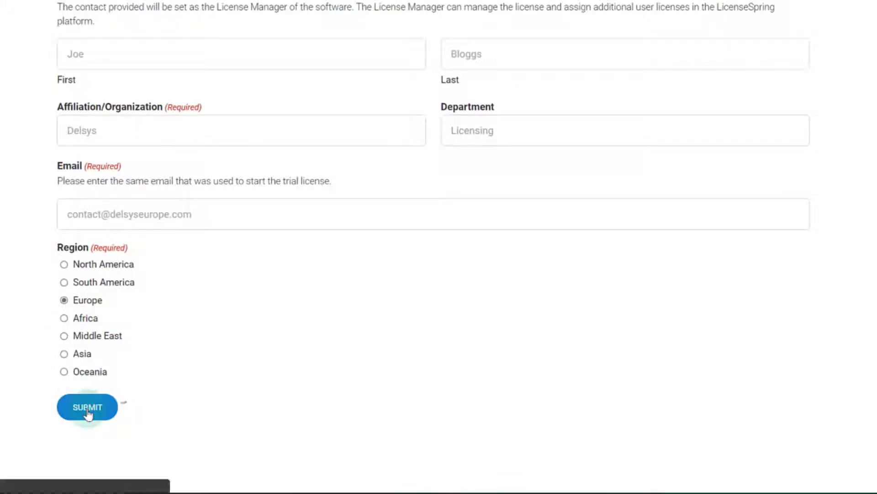
{"action": "left_click", "coordinate": [88, 407]}
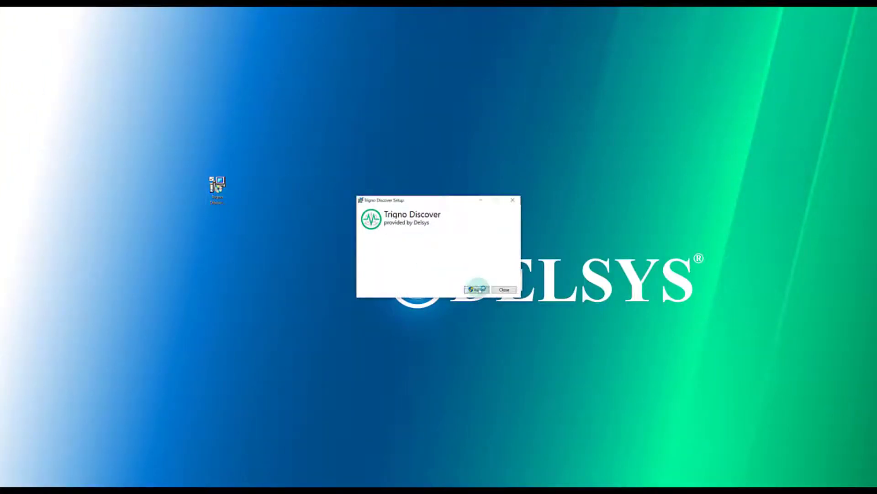
Step: Install Trigno Discover and close the setup window after it reports success
{"action": "left_click", "coordinate": [475, 289]}
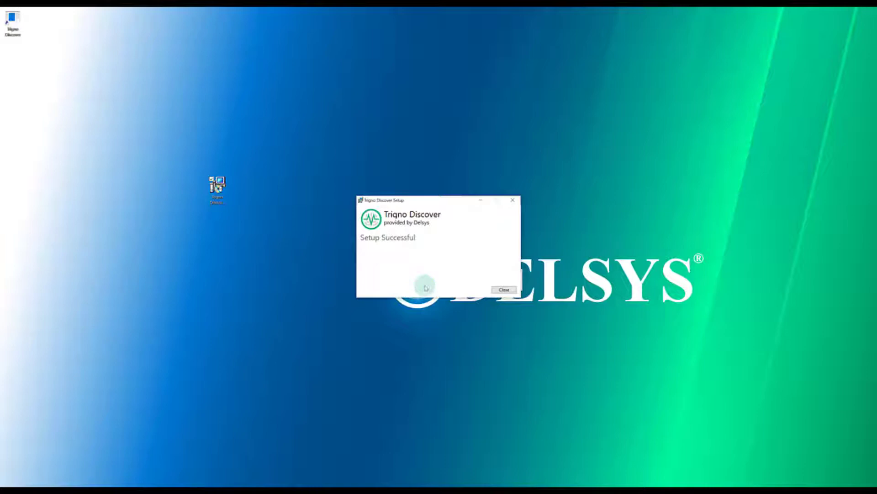
{"action": "left_click", "coordinate": [504, 289]}
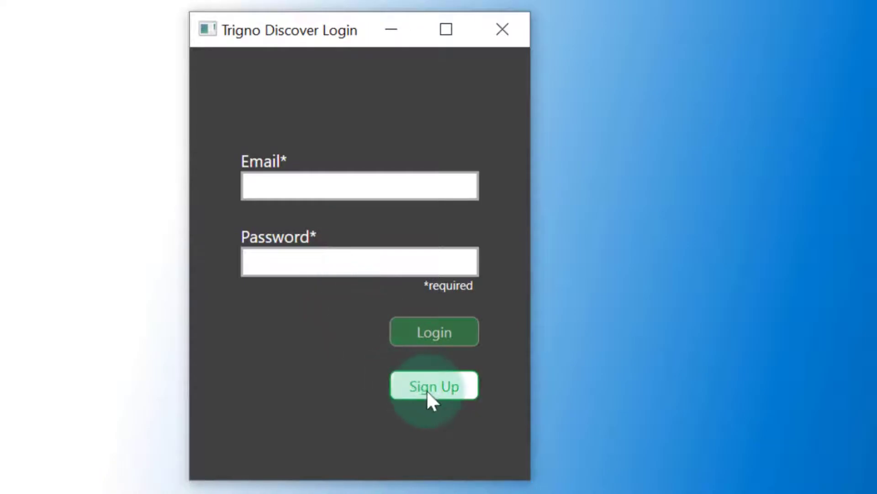
{"action": "left_click", "coordinate": [433, 384]}
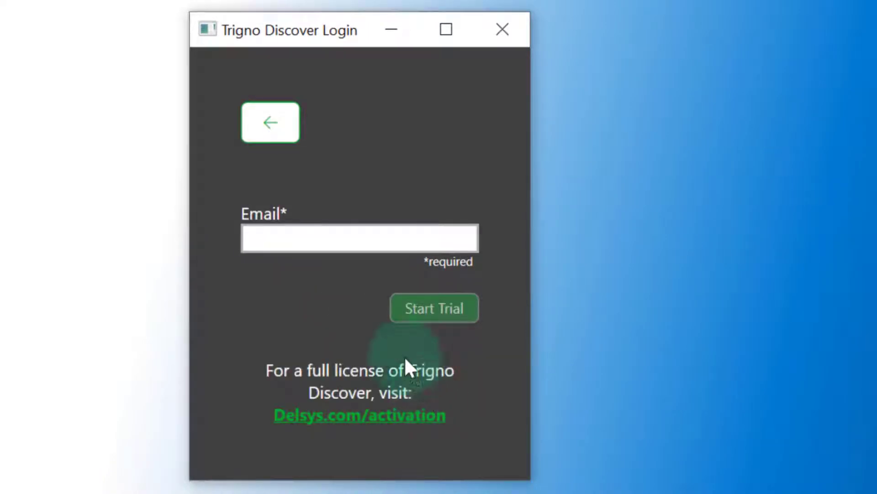
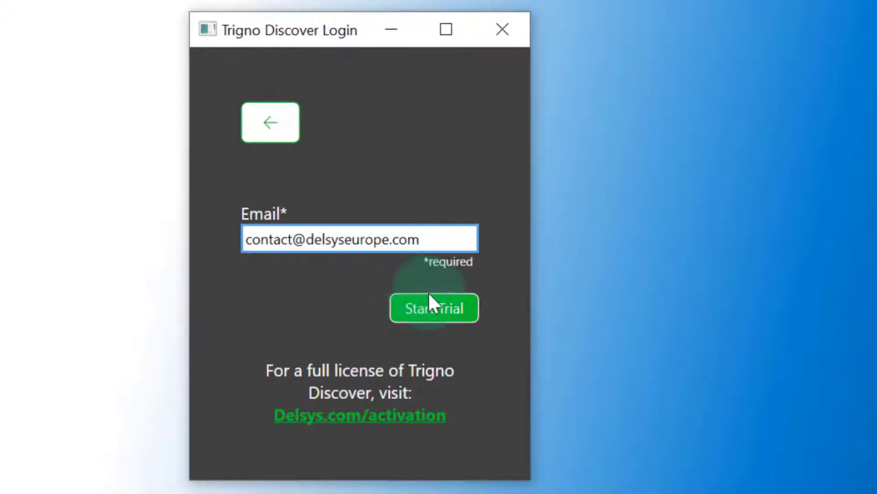
{"action": "left_click", "coordinate": [434, 308]}
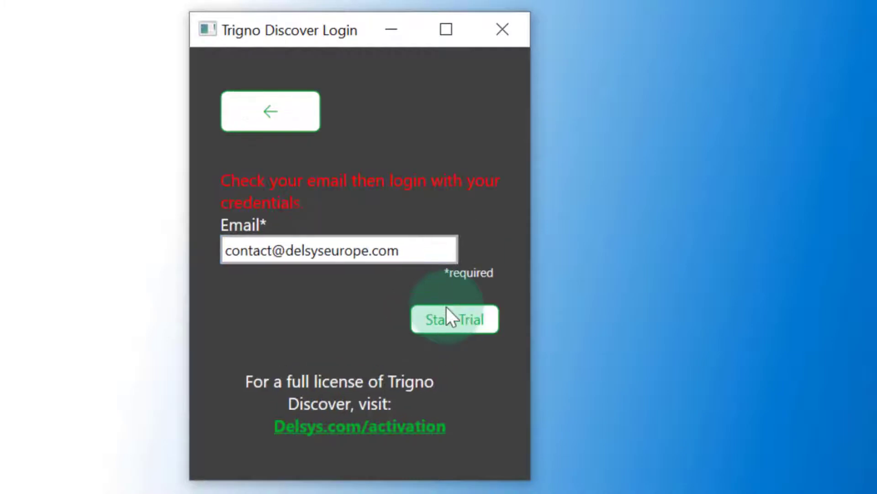
{"action": "left_click", "coordinate": [454, 318]}
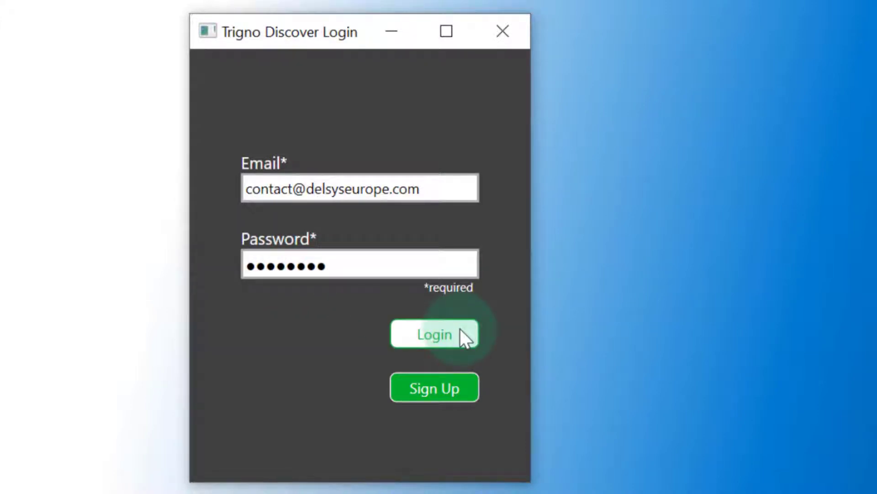
{"action": "left_click", "coordinate": [434, 335]}
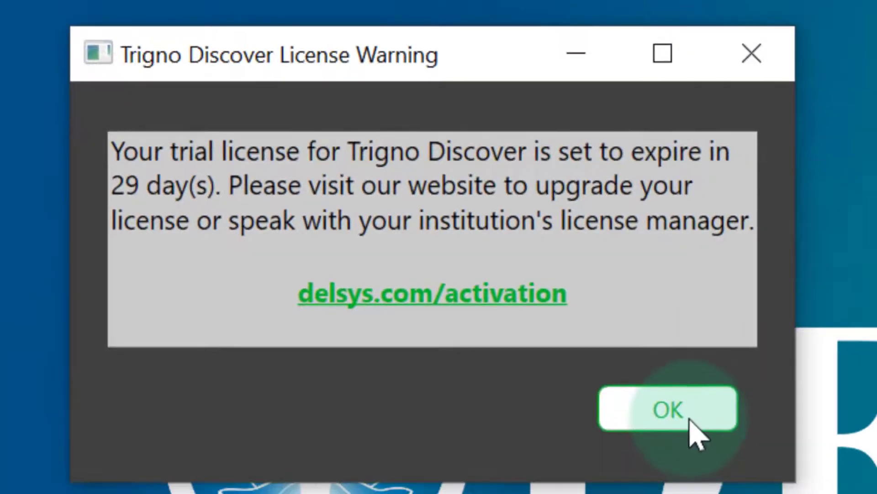
Step: Dismiss the 29-day trial warning and view the Trigno Base Station firmware and serial info in Settings
{"action": "left_click", "coordinate": [669, 408]}
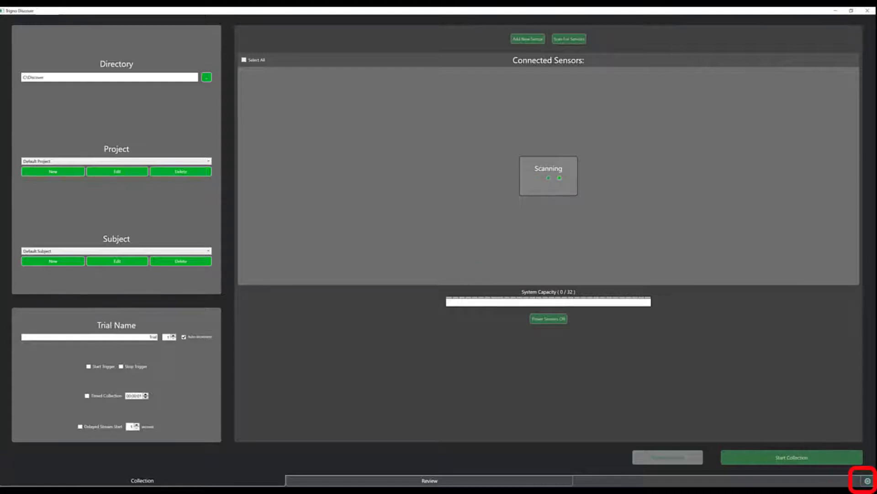
{"action": "left_click", "coordinate": [864, 479]}
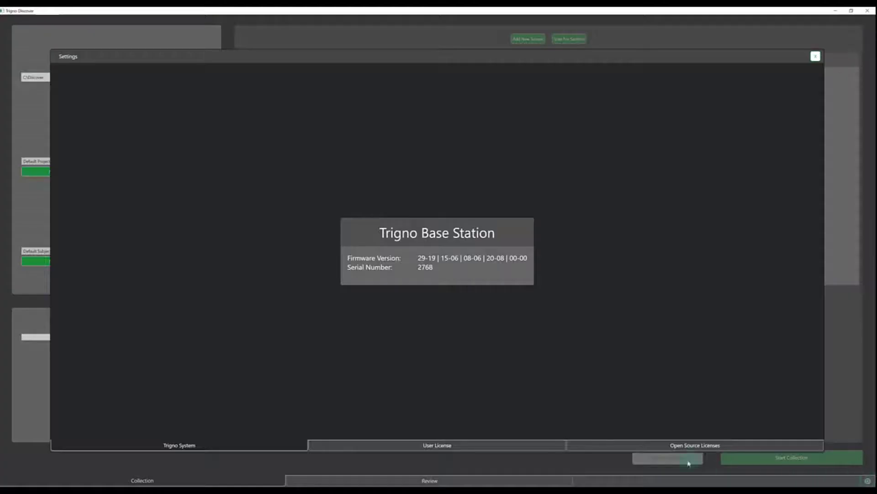
{"action": "left_click", "coordinate": [437, 445]}
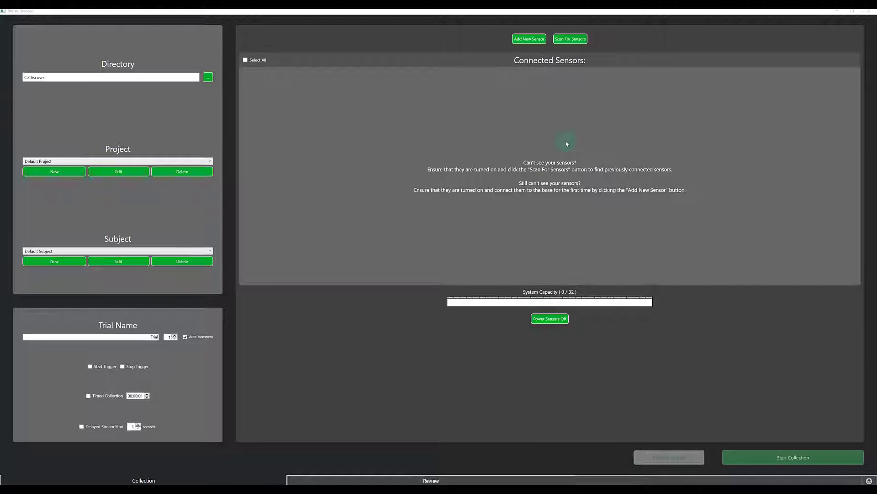
Step: Scan for sensors, then add sensor number 1 as a new paired sensor
{"action": "left_click", "coordinate": [571, 38]}
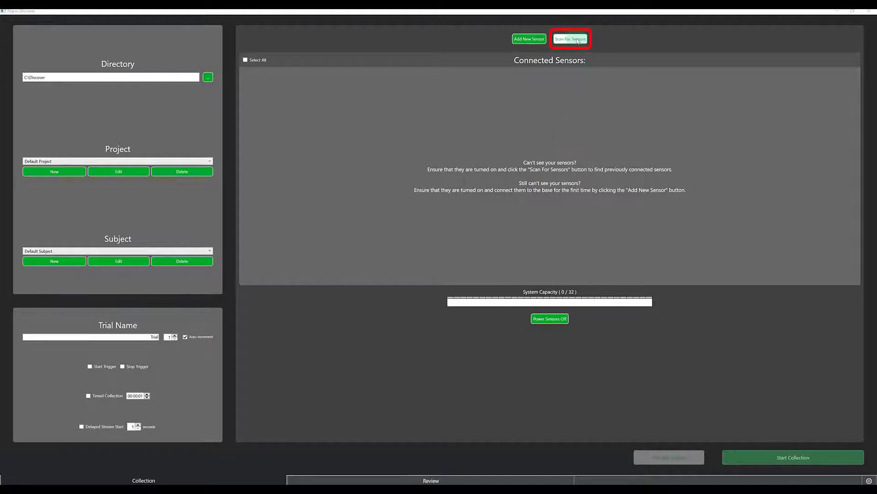
{"action": "left_click", "coordinate": [571, 38]}
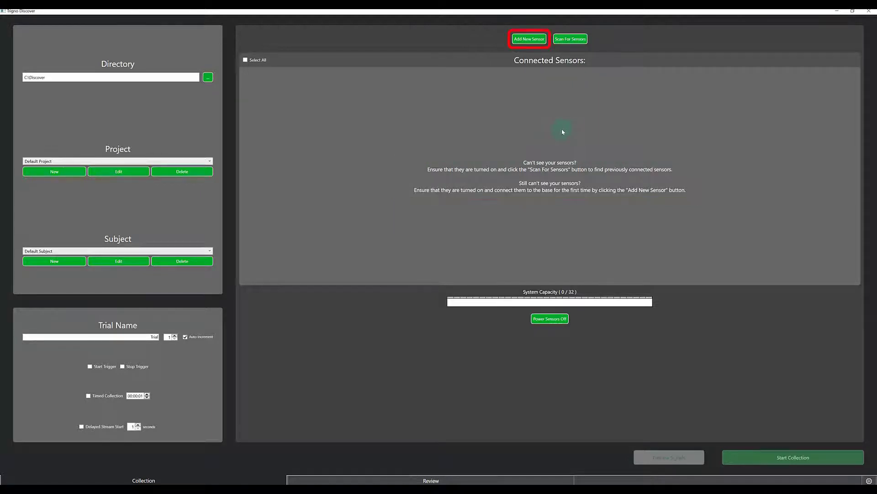
{"action": "left_click", "coordinate": [529, 38]}
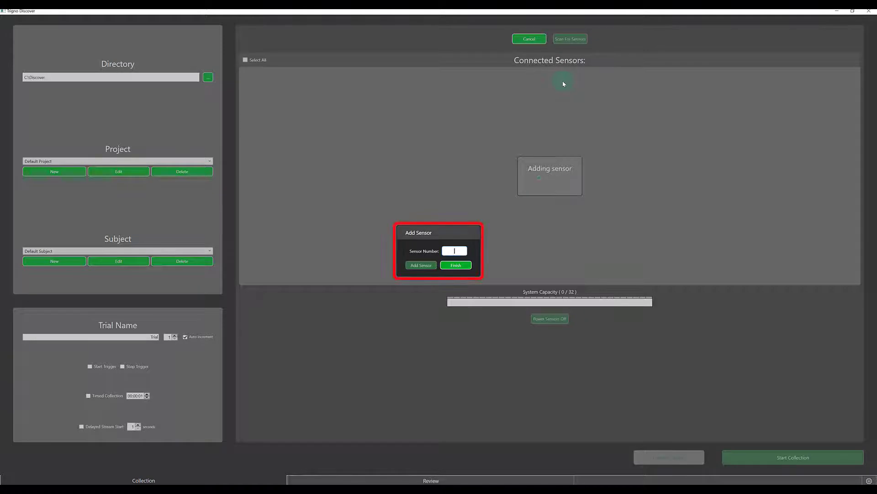
{"action": "type", "text": "1"}
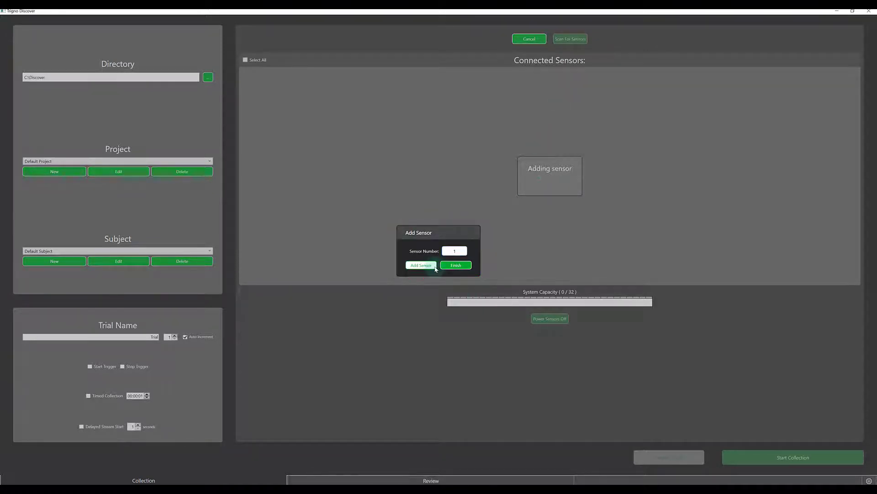
{"action": "left_click", "coordinate": [421, 265]}
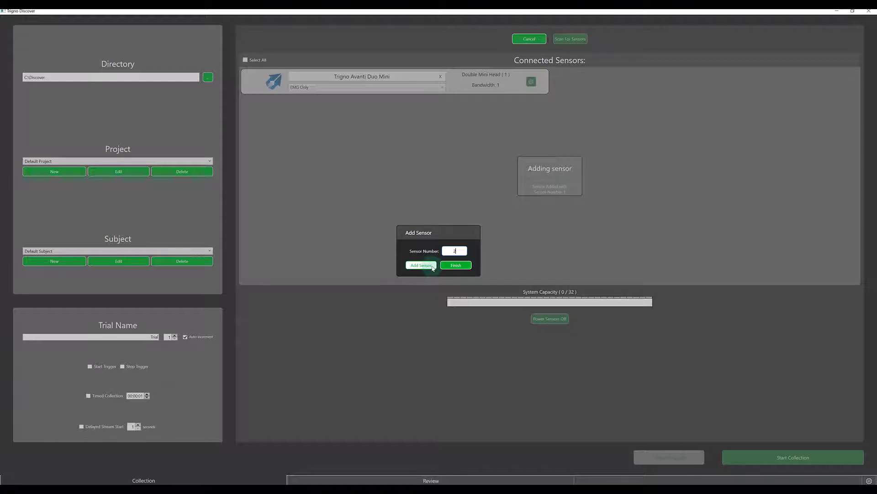
Step: Pair sensor number 4 and finish adding sensors, leaving a Duo Mini and an Avanti connected
{"action": "left_click", "coordinate": [420, 265]}
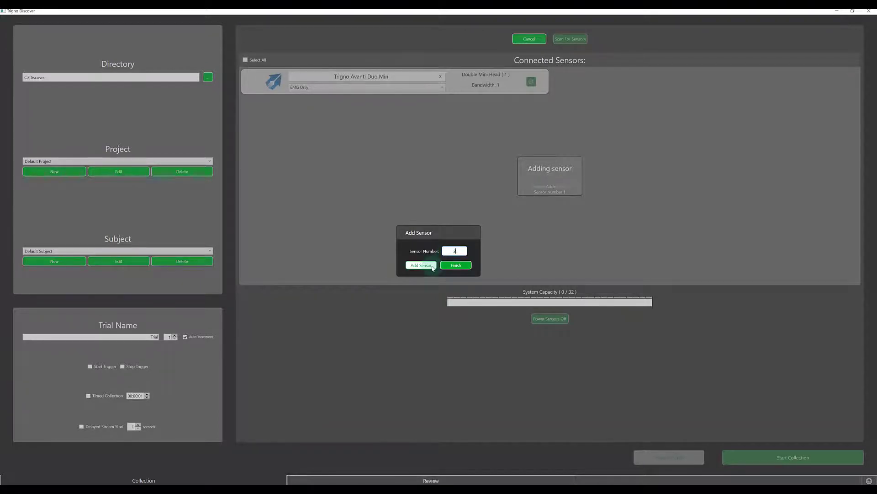
{"action": "left_click", "coordinate": [421, 265]}
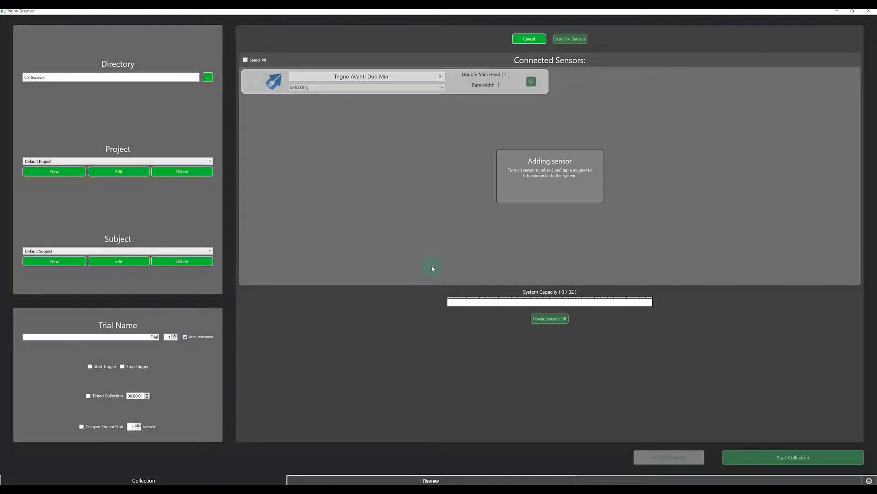
{"action": "left_click", "coordinate": [420, 265]}
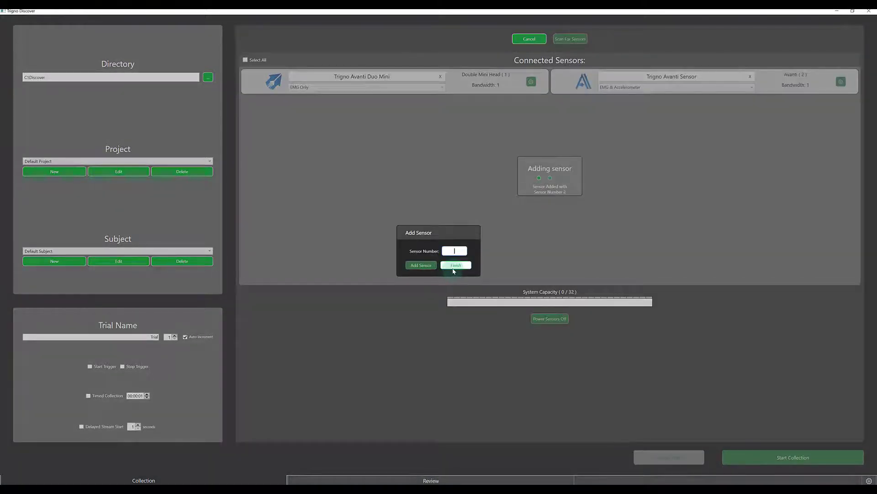
{"action": "left_click", "coordinate": [455, 265]}
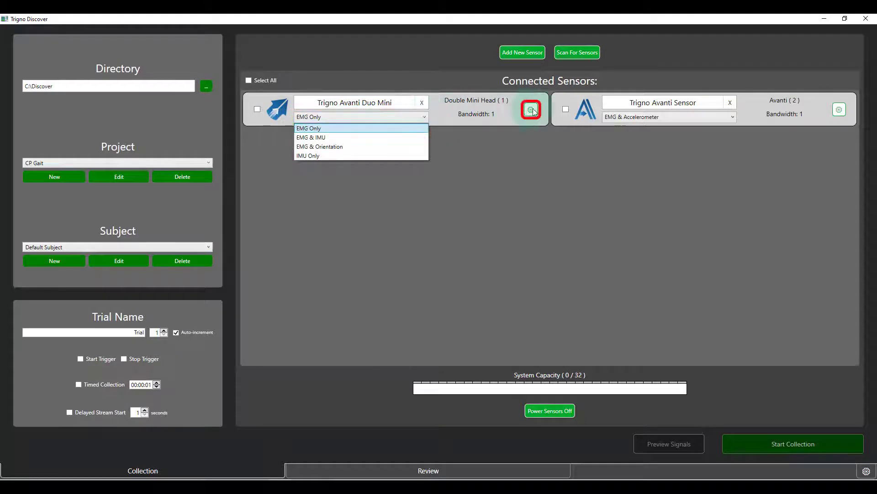
Step: Configure the Duo Mini for EMG & IMU mode with a 741 Hz gyroscope rate
{"action": "left_click", "coordinate": [530, 110]}
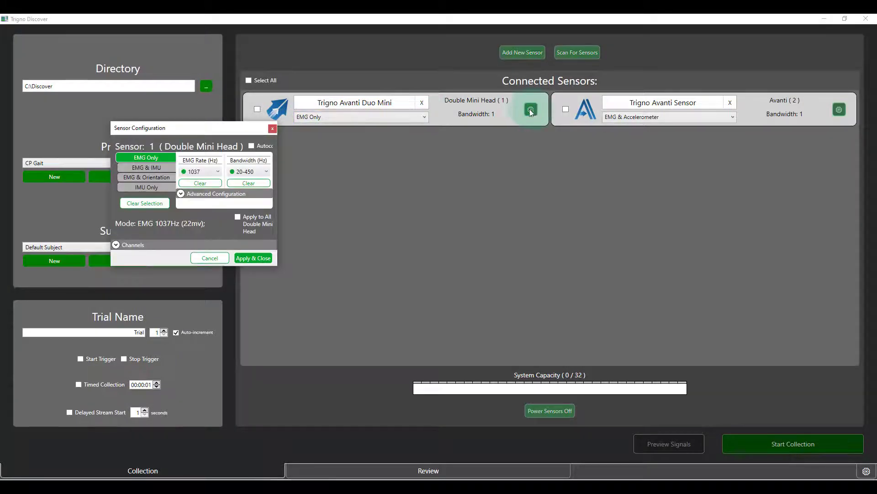
{"action": "left_click", "coordinate": [146, 168]}
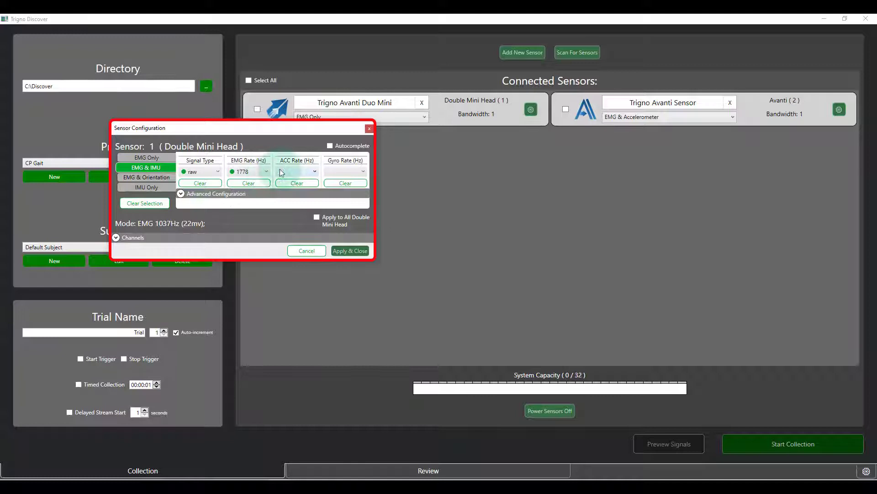
{"action": "left_click", "coordinate": [345, 172]}
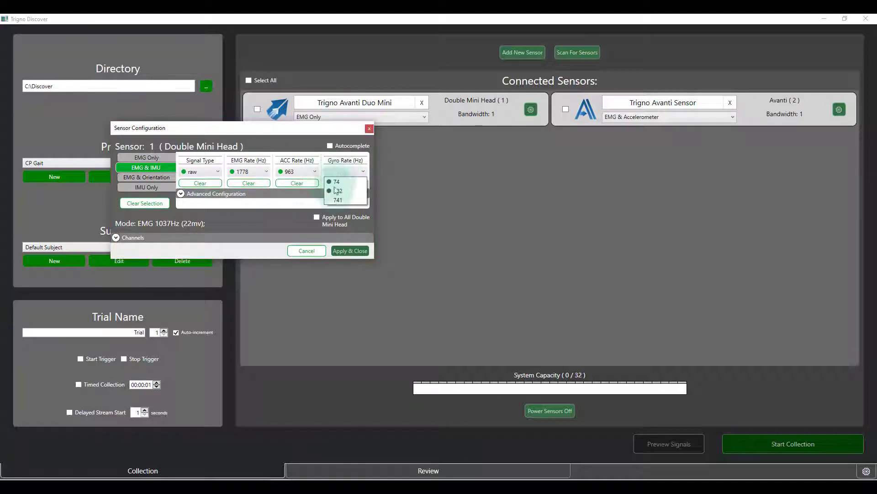
{"action": "left_click", "coordinate": [338, 199]}
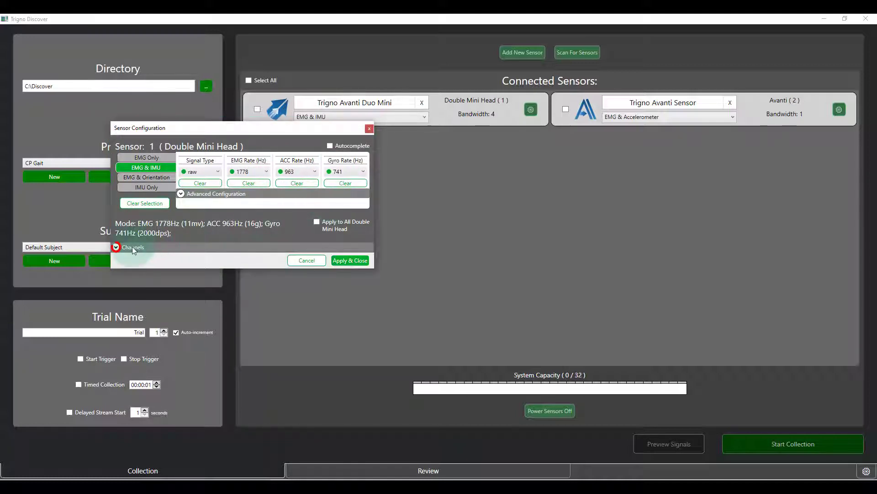
{"action": "left_click", "coordinate": [115, 247]}
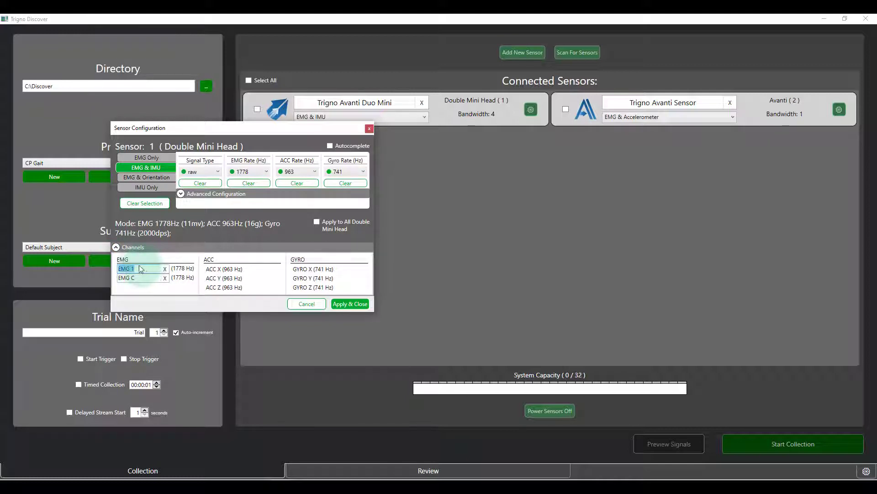
Step: Name the Duo Mini channels Right Lateral Gastroc and Right Medial Gastroc and apply the settings
{"action": "type", "text": "Right Lateral Gastroc"}
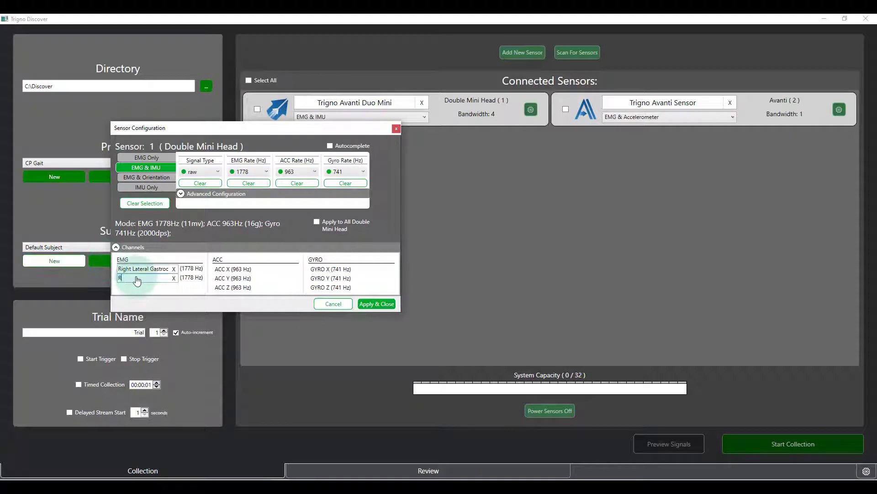
{"action": "type", "text": "Right Medial Gastroc"}
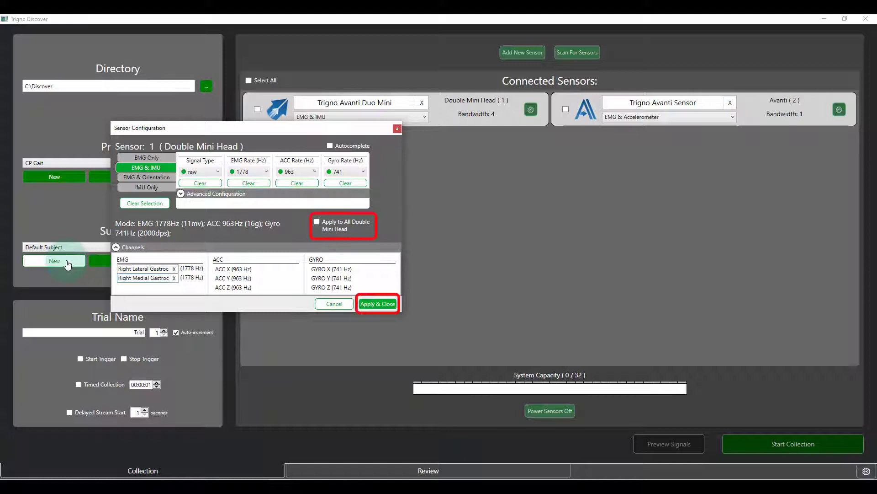
{"action": "left_click", "coordinate": [378, 304]}
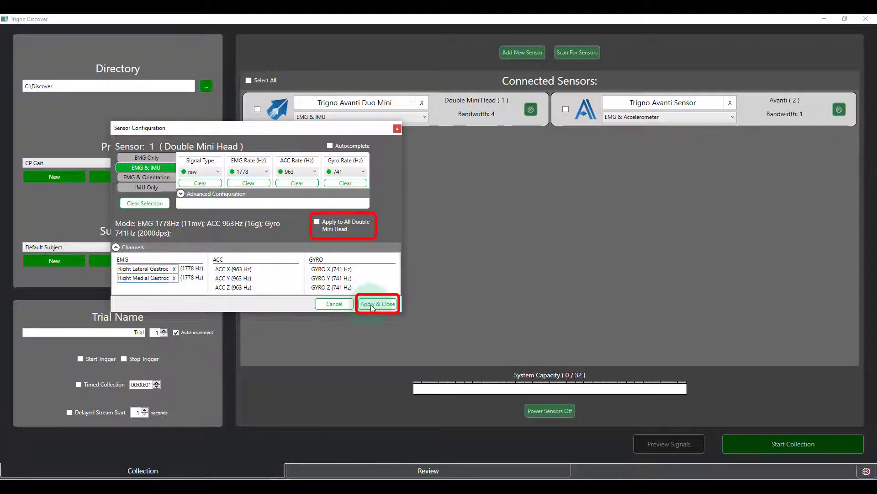
{"action": "left_click", "coordinate": [378, 303]}
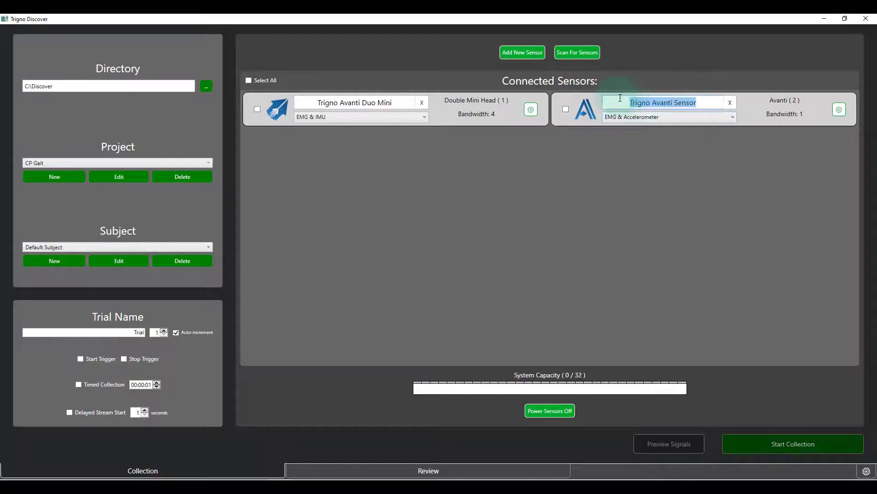
Step: Rename the Avanti sensor Right Tibialis Anterior and set it to EMG & IMU mode
{"action": "type", "text": "Right Tibialis Anteri"}
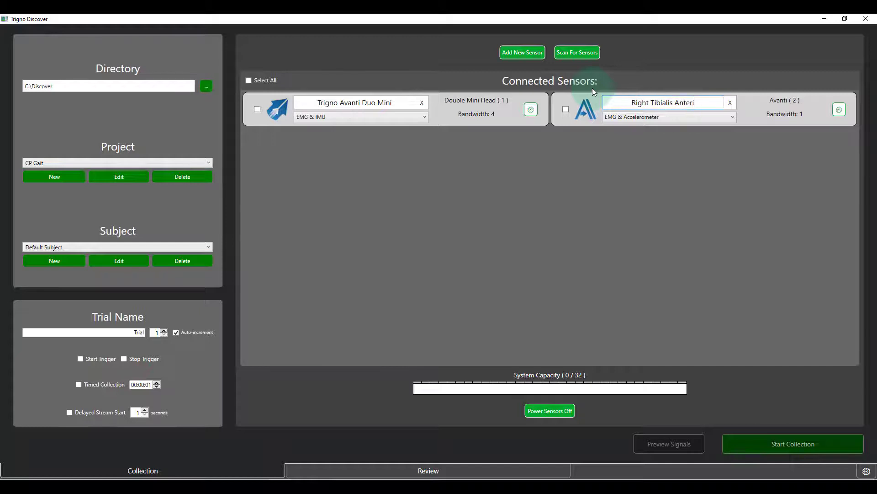
{"action": "left_click", "coordinate": [669, 117]}
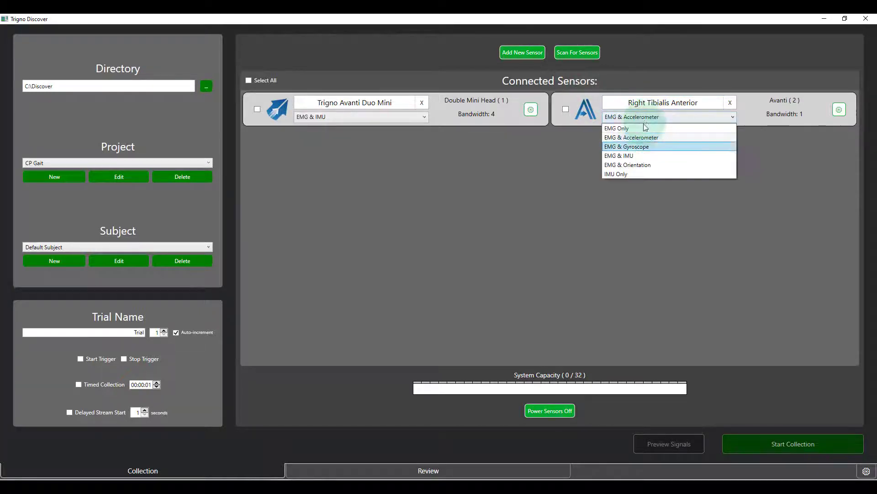
{"action": "left_click", "coordinate": [619, 155]}
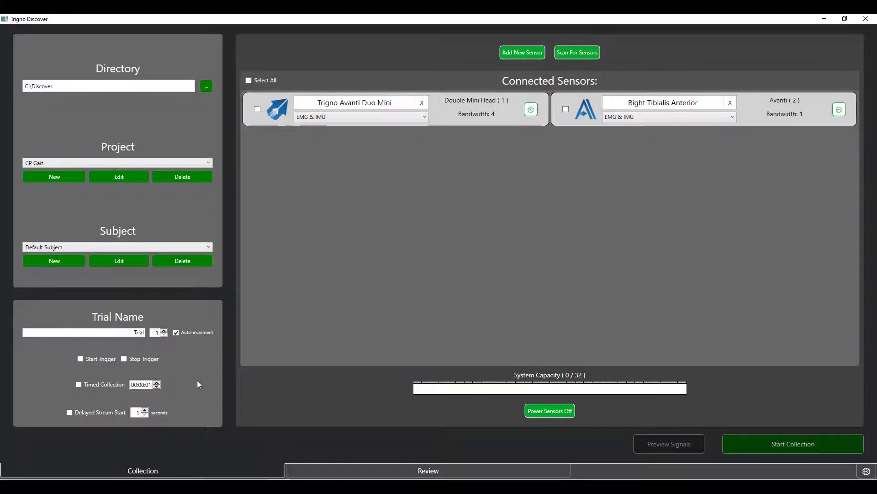
{"action": "mouse_move", "coordinate": [268, 111]}
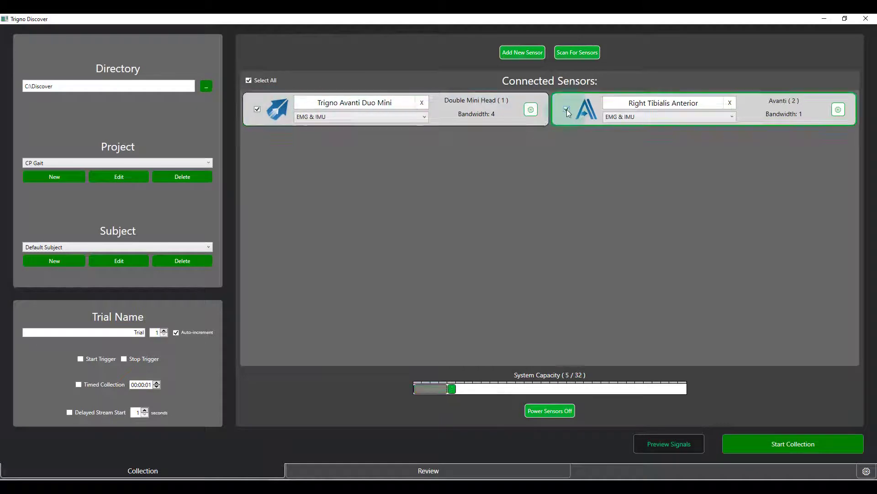
Step: Tick the tibialis anterior sensor so both sensors are included, capacity 5 of 32
{"action": "left_click", "coordinate": [567, 109]}
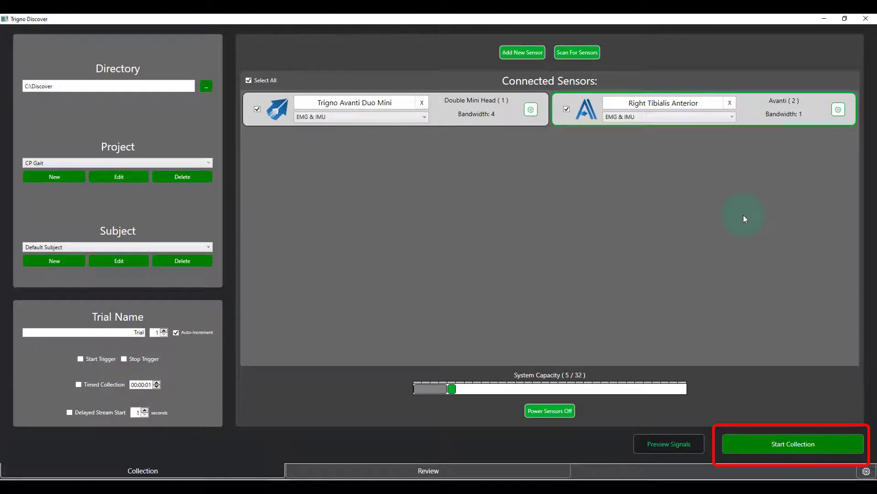
Step: Start collection to record a trial from both selected sensors
{"action": "left_click", "coordinate": [794, 443]}
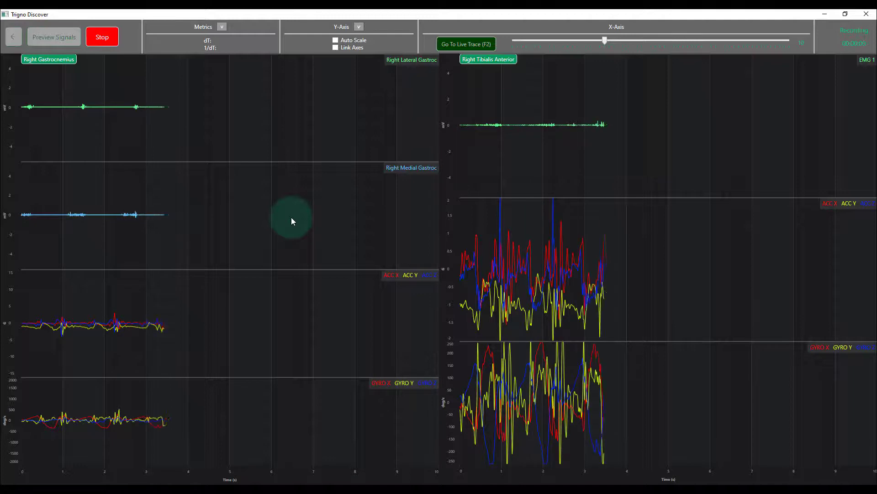
{"action": "mouse_move", "coordinate": [296, 107]}
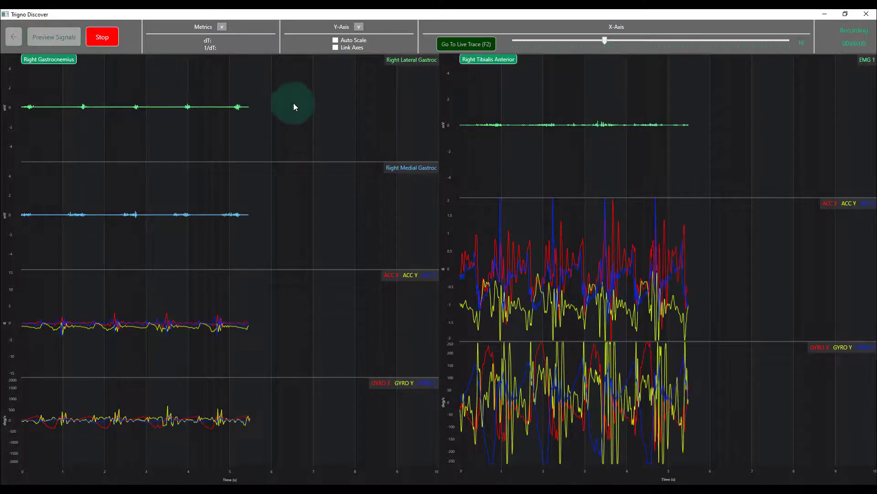
Step: Auto-scale the live plots, link their Y axes, and widen the plotted time window slightly
{"action": "left_click", "coordinate": [335, 39]}
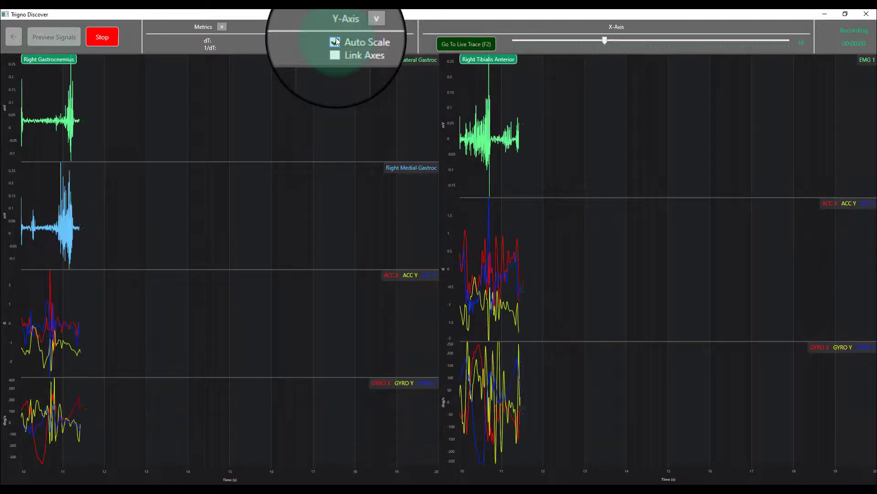
{"action": "left_click", "coordinate": [335, 41]}
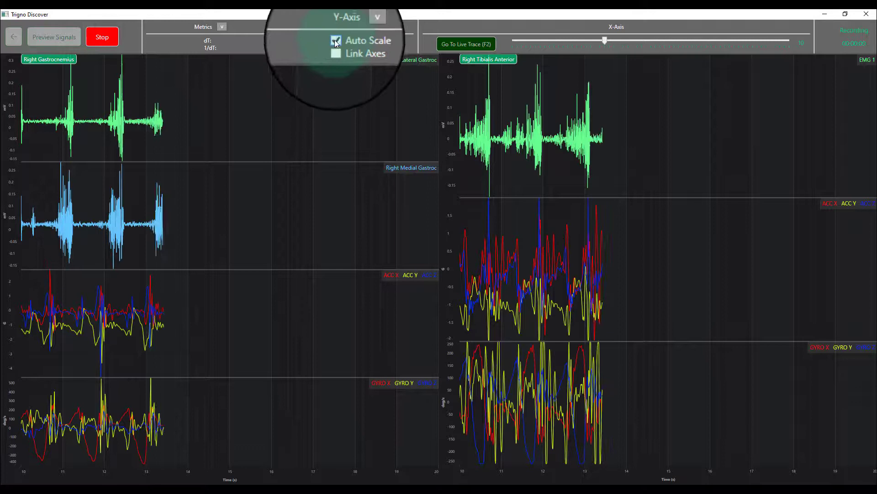
{"action": "left_click", "coordinate": [335, 47]}
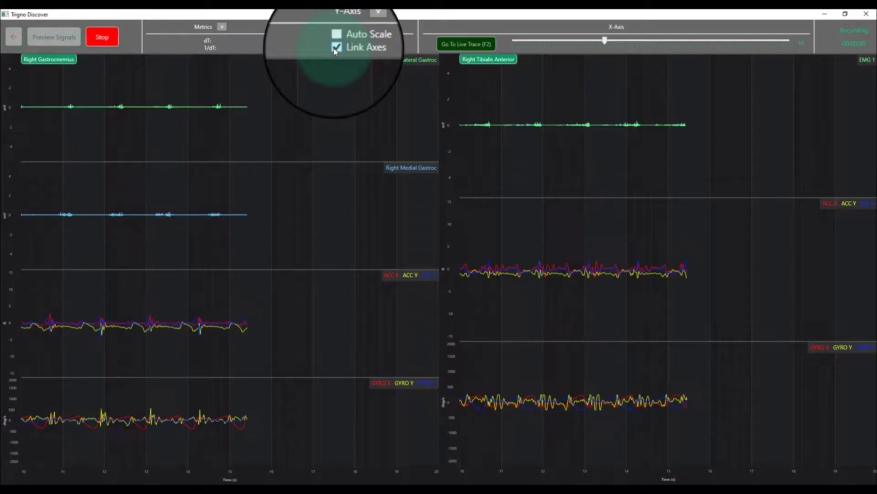
{"action": "left_click", "coordinate": [335, 48]}
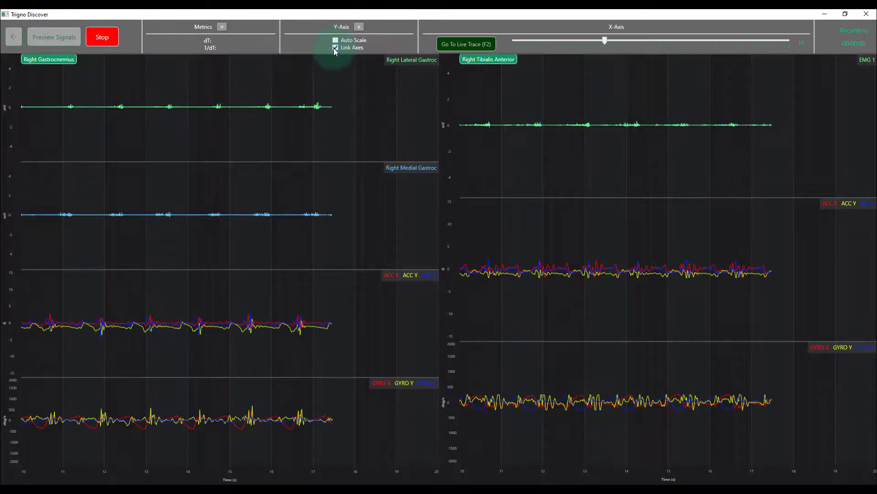
{"action": "left_click", "coordinate": [334, 48]}
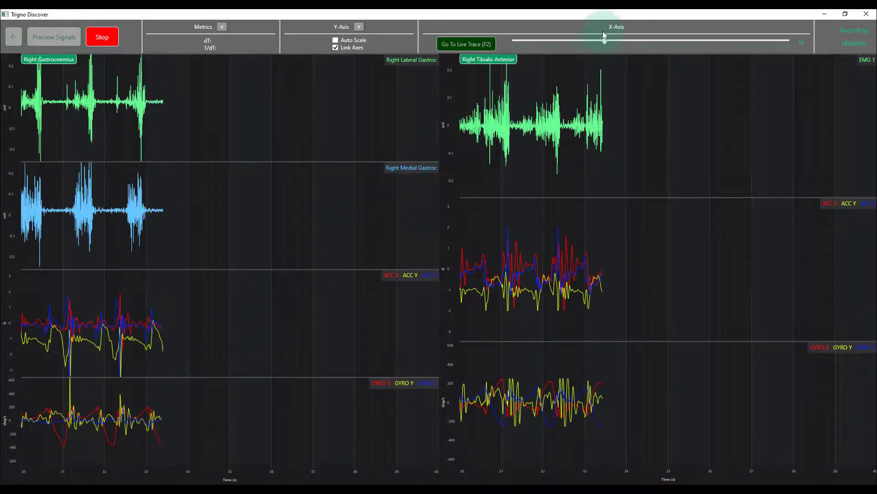
{"action": "left_click_drag", "start_coordinate": [604, 41], "coordinate": [614, 41]}
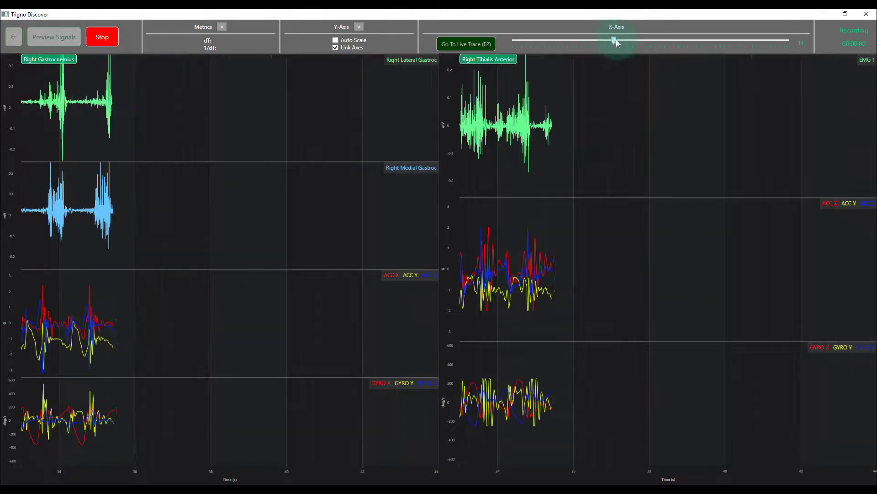
Step: Widen the X-Axis window to about 14 s and jump the plots back to the live trace
{"action": "left_click_drag", "start_coordinate": [615, 41], "coordinate": [670, 40]}
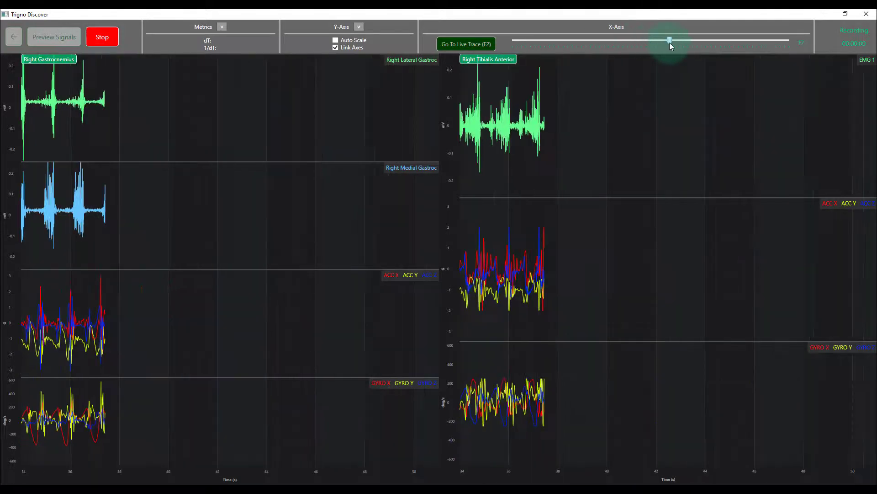
{"action": "left_click_drag", "start_coordinate": [670, 40], "coordinate": [670, 40]}
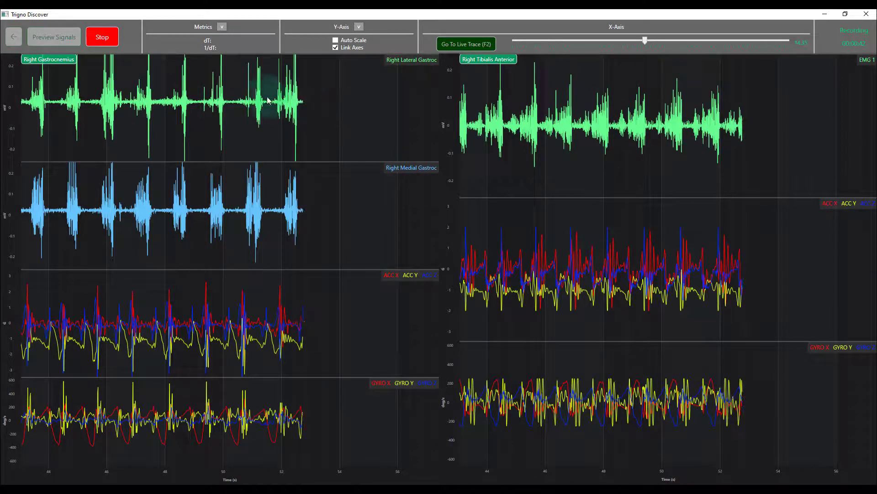
{"action": "left_click", "coordinate": [224, 26]}
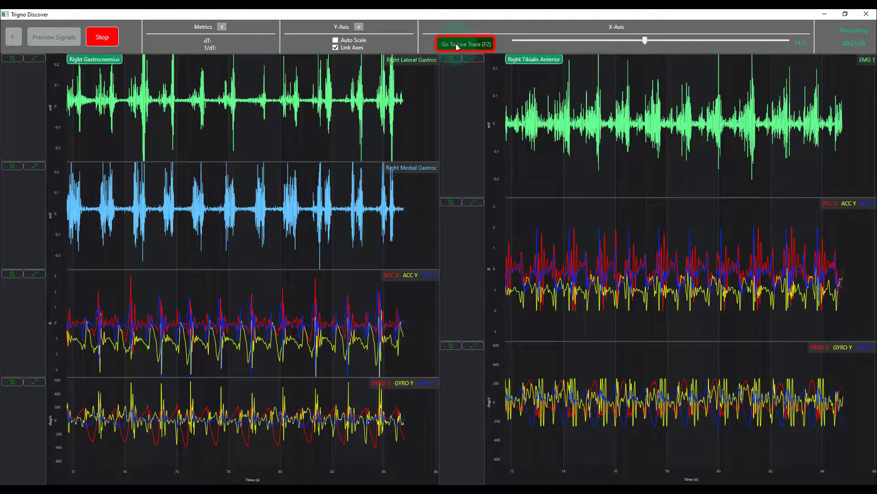
{"action": "left_click", "coordinate": [467, 44]}
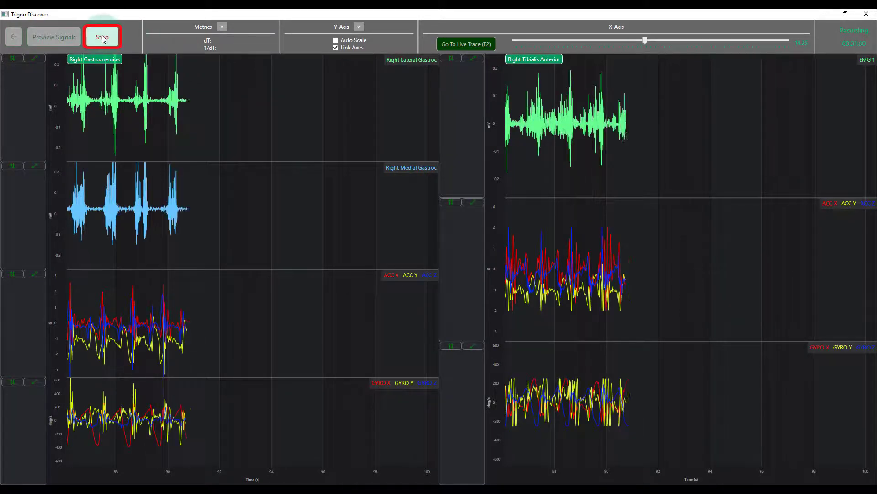
Step: Stop the live stream so the Collection page reappears with no connected sensors
{"action": "left_click", "coordinate": [103, 37]}
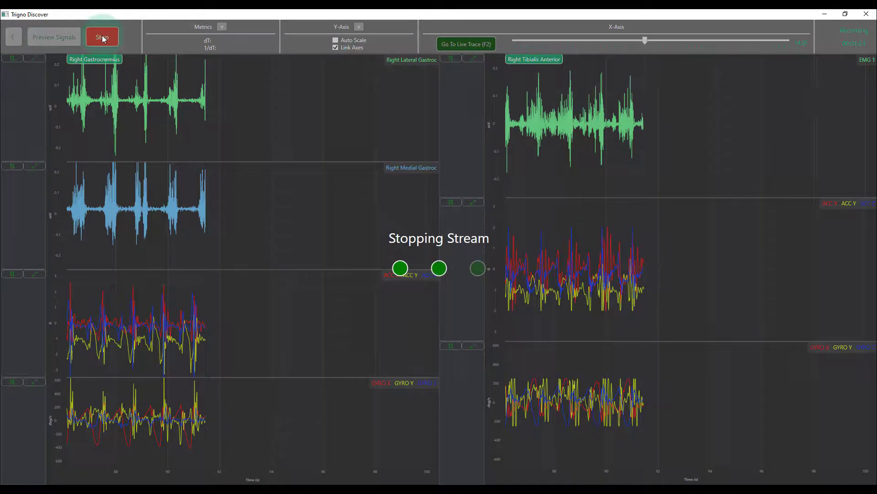
{"action": "left_click", "coordinate": [102, 37]}
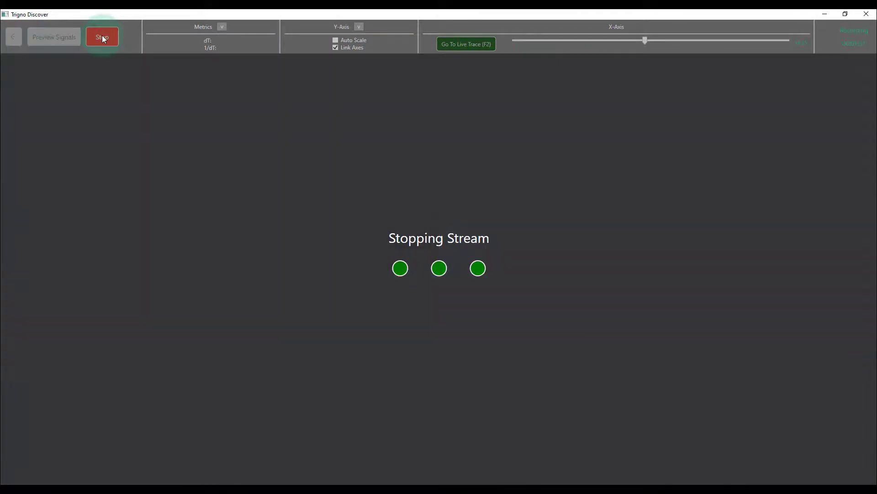
{"action": "left_click", "coordinate": [103, 36]}
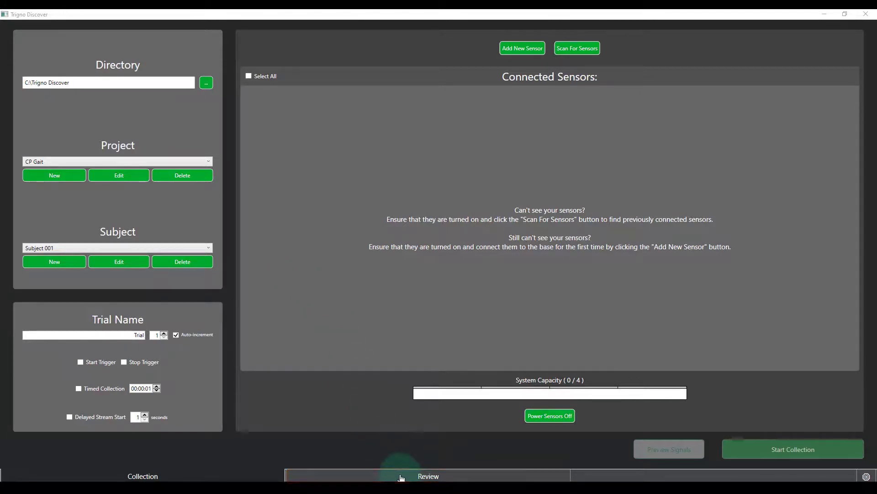
Step: Switch to Review and select project CP Gait with Subject 008
{"action": "left_click", "coordinate": [402, 477]}
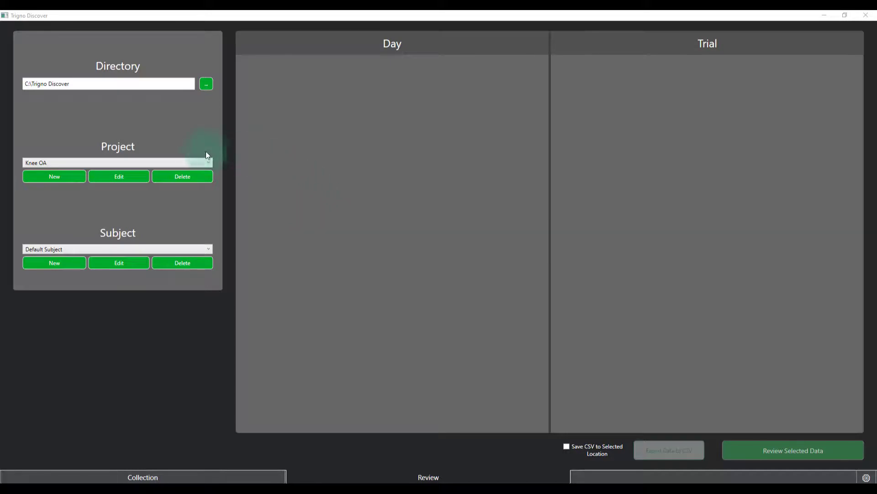
{"action": "left_click", "coordinate": [117, 163]}
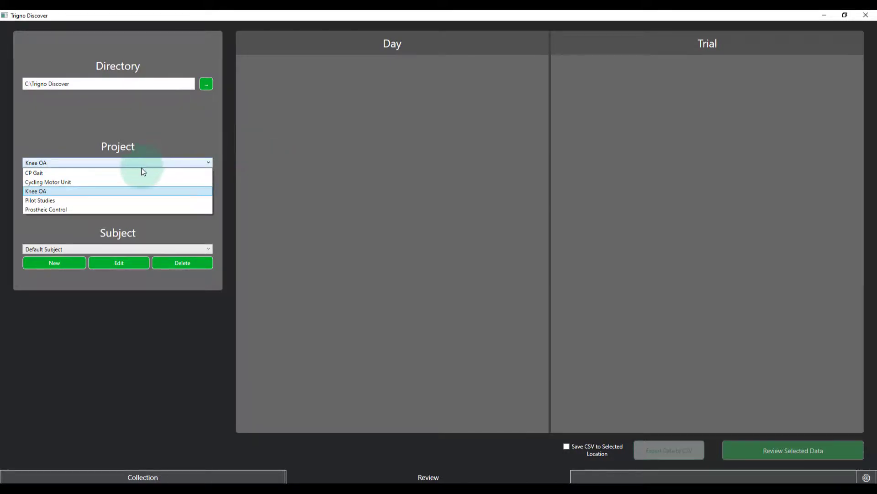
{"action": "left_click", "coordinate": [33, 172]}
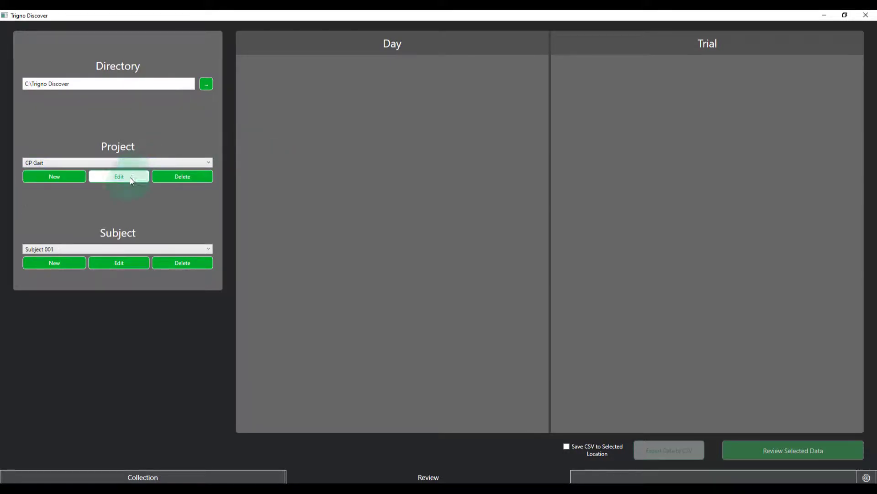
{"action": "left_click", "coordinate": [117, 249]}
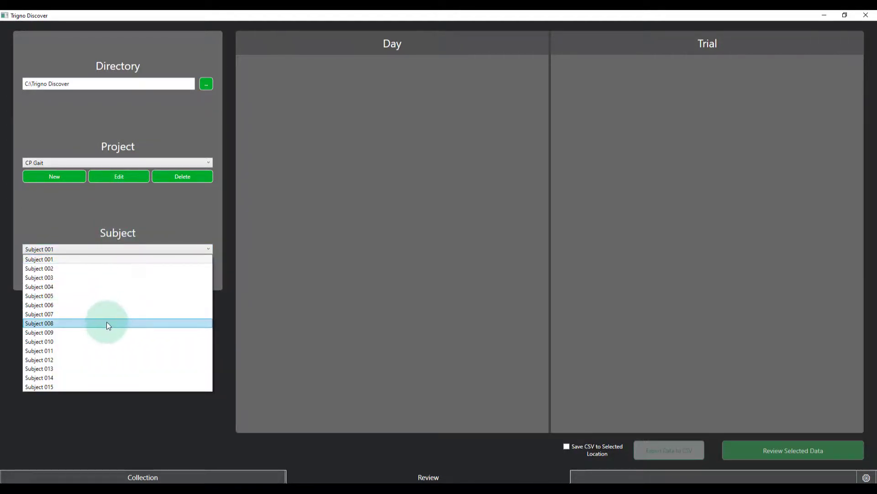
{"action": "left_click", "coordinate": [40, 324]}
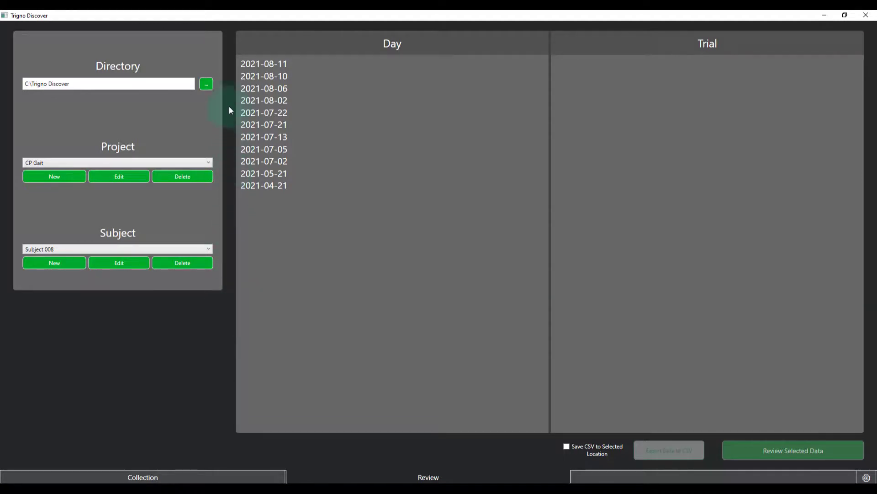
Step: Select recording day 2021-08-11 and its Trial_3
{"action": "left_click", "coordinate": [263, 64]}
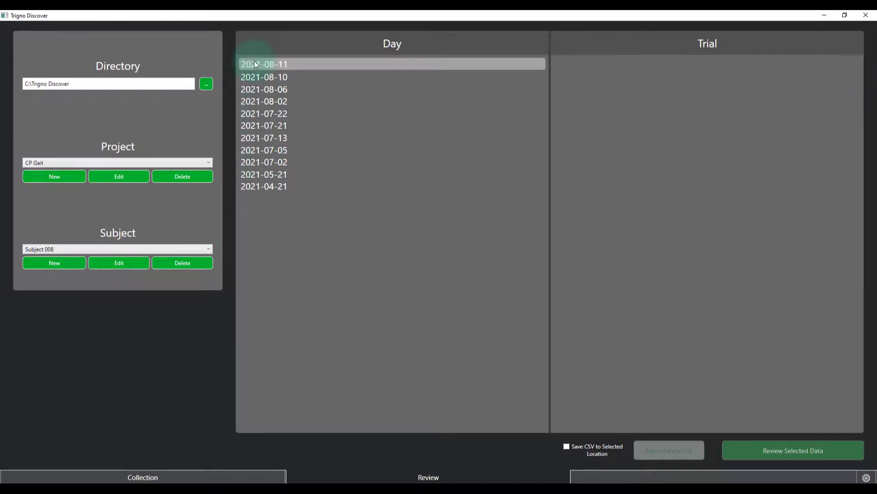
{"action": "left_click", "coordinate": [264, 64]}
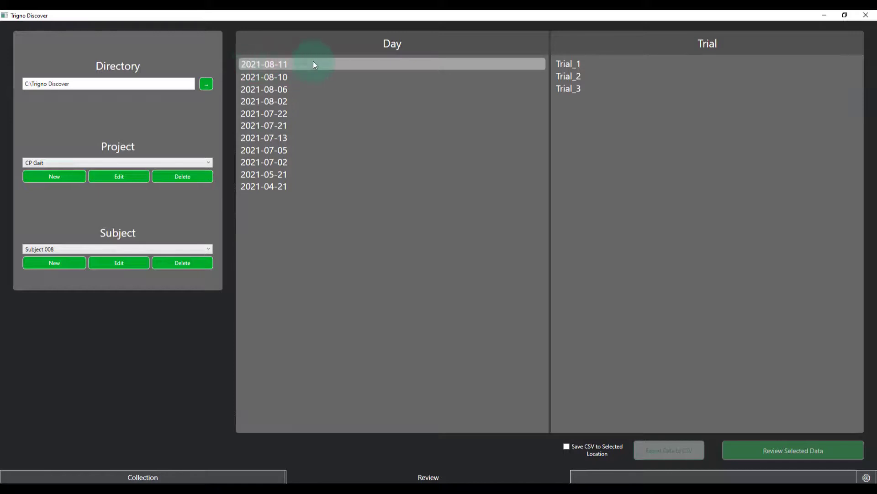
{"action": "left_click", "coordinate": [264, 64]}
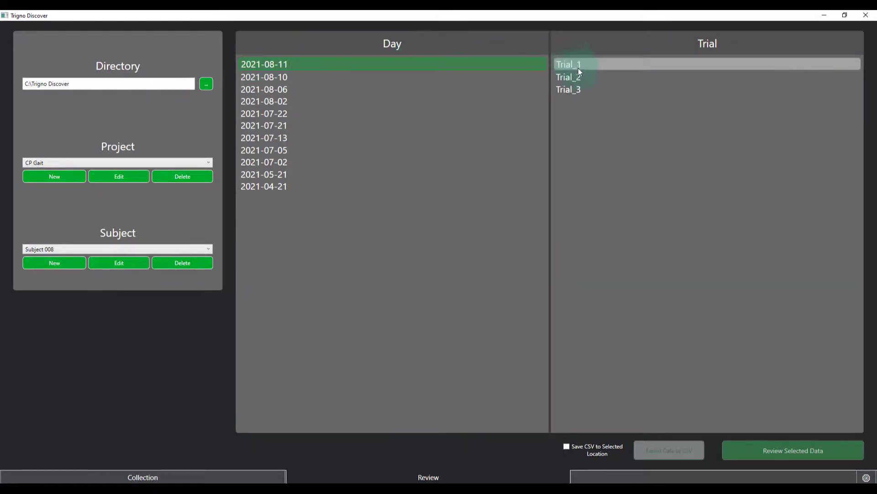
{"action": "left_click", "coordinate": [577, 89]}
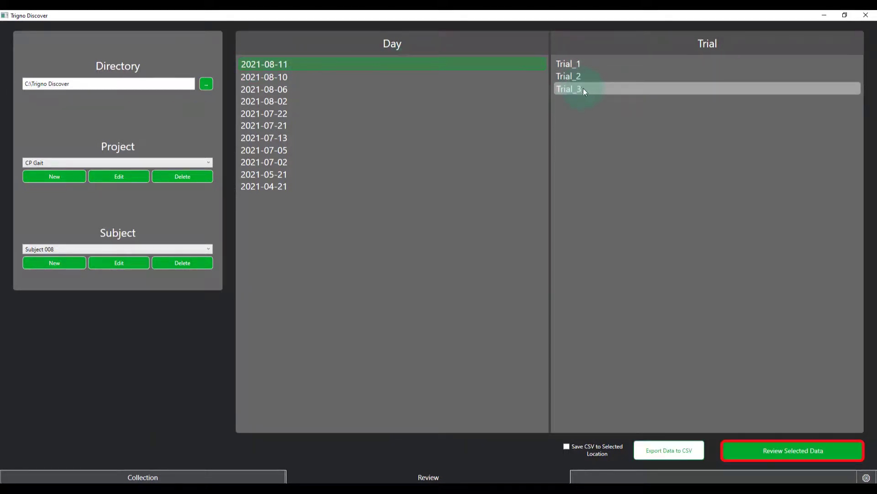
{"action": "left_click", "coordinate": [576, 88]}
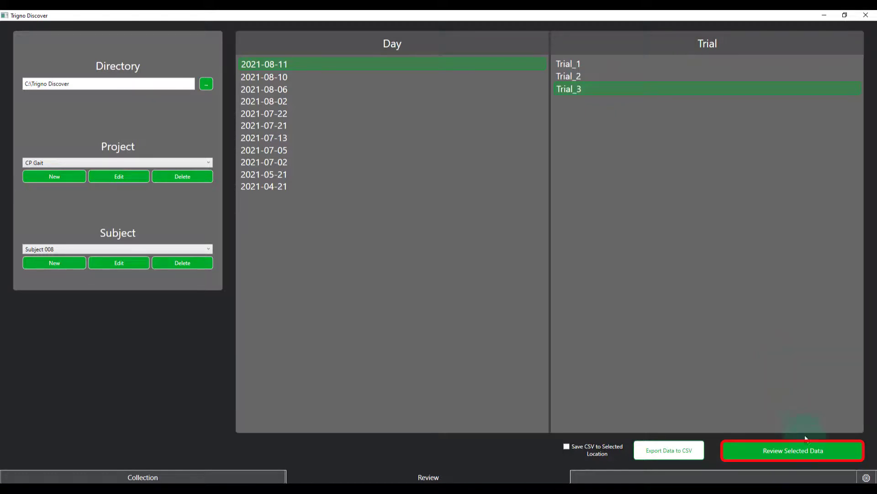
Step: Review Trial_3's recorded signals and reset the time axis to the full bounds
{"action": "left_click", "coordinate": [792, 450]}
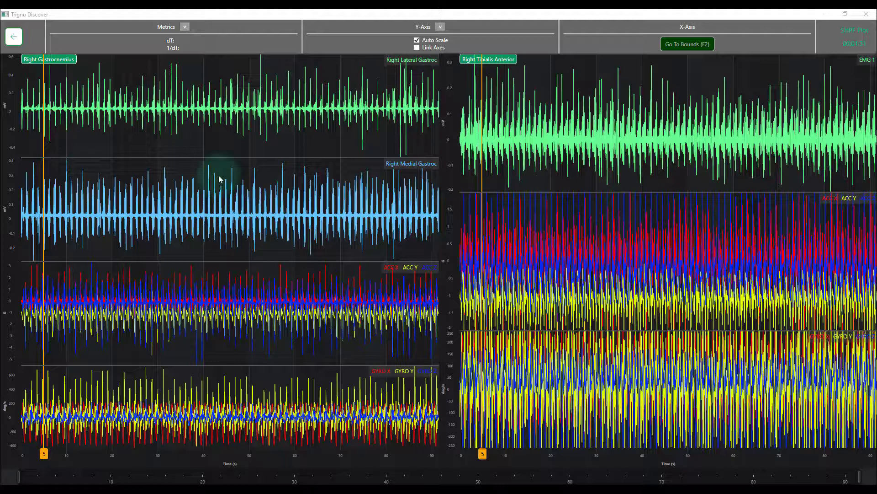
{"action": "mouse_move", "coordinate": [134, 68]}
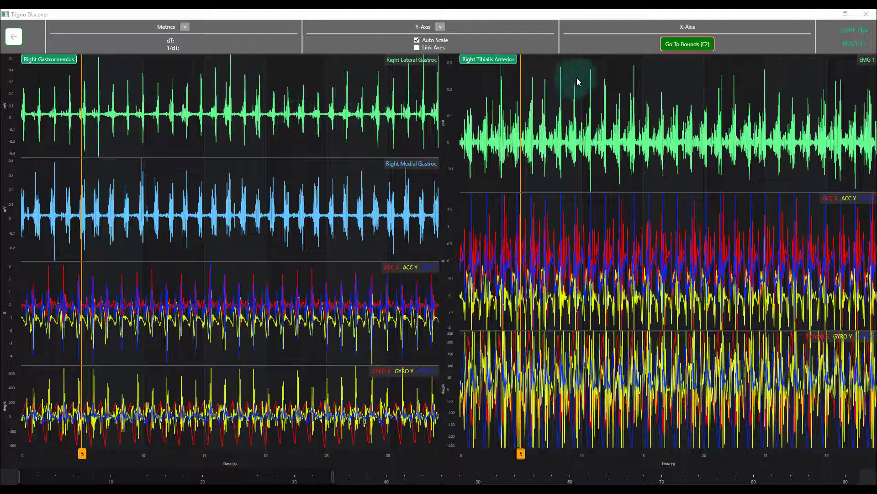
{"action": "left_click", "coordinate": [687, 44]}
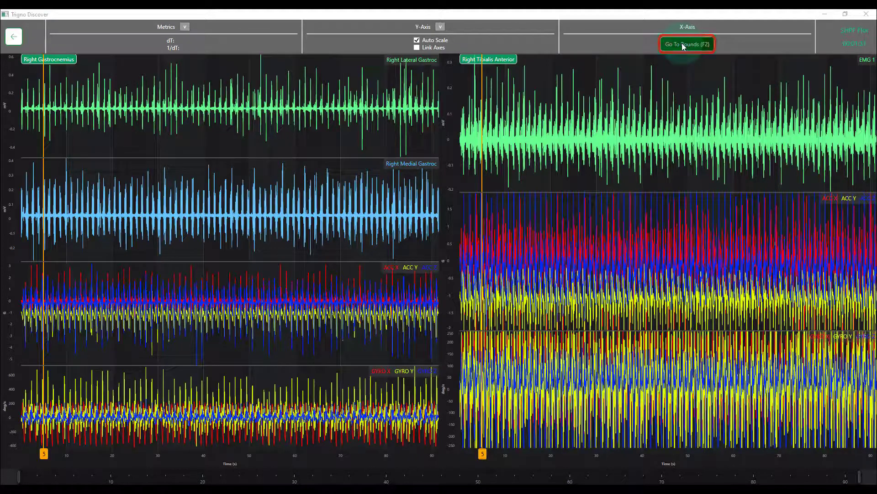
{"action": "mouse_move", "coordinate": [527, 75]}
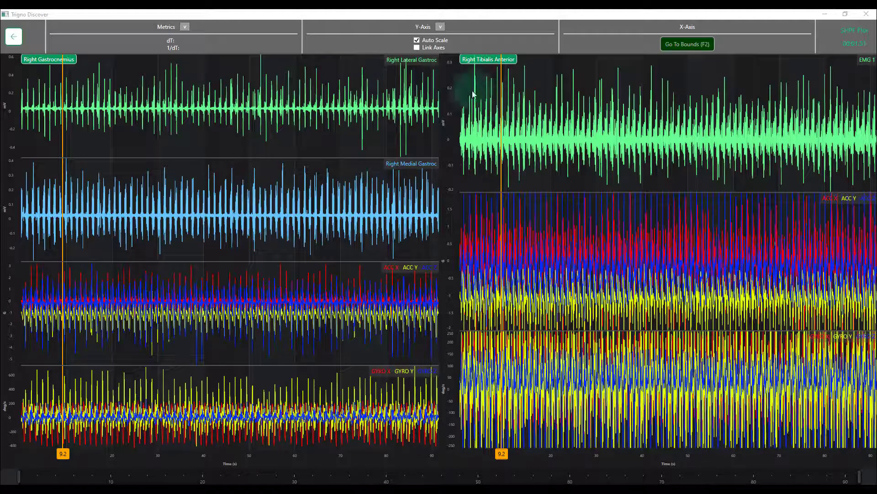
Step: From Metrics, toggle metrics visibility and show the X1 marker on the plots
{"action": "left_click", "coordinate": [190, 27]}
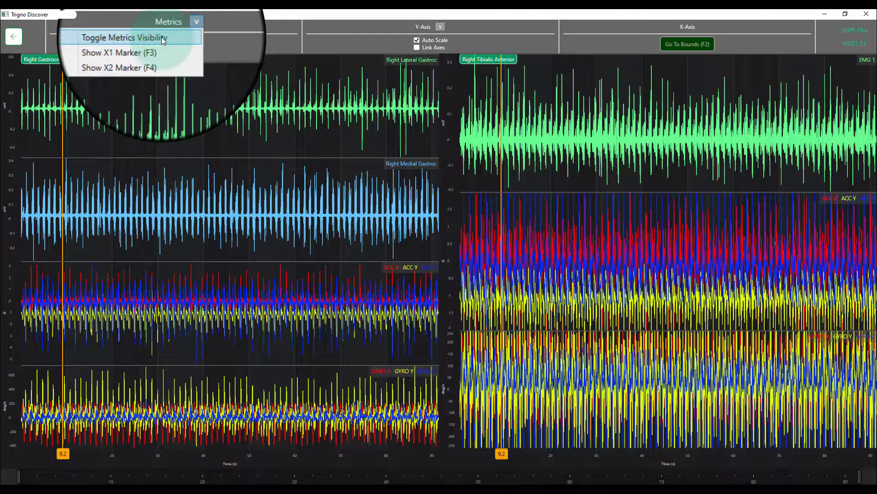
{"action": "left_click", "coordinate": [126, 37]}
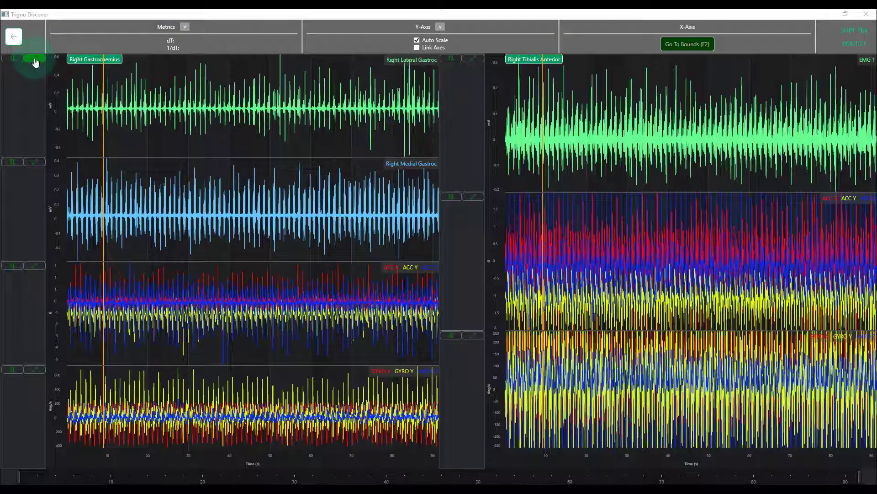
{"action": "left_click", "coordinate": [185, 26]}
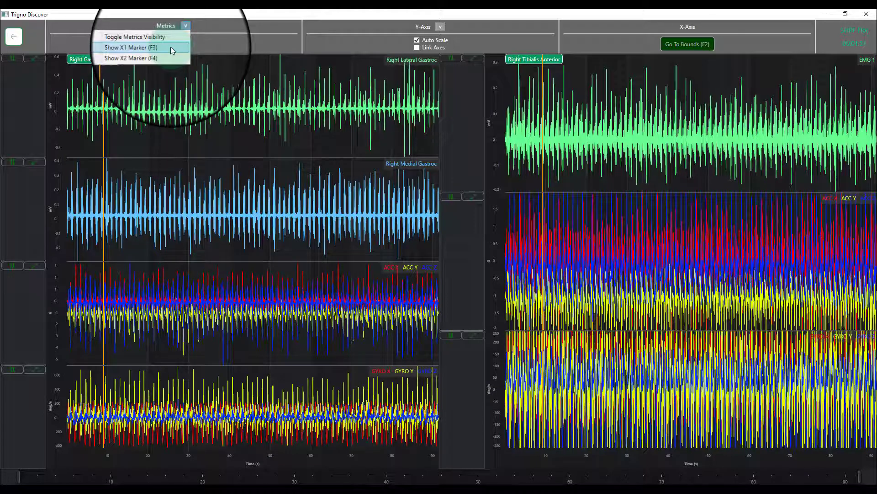
{"action": "left_click", "coordinate": [128, 47]}
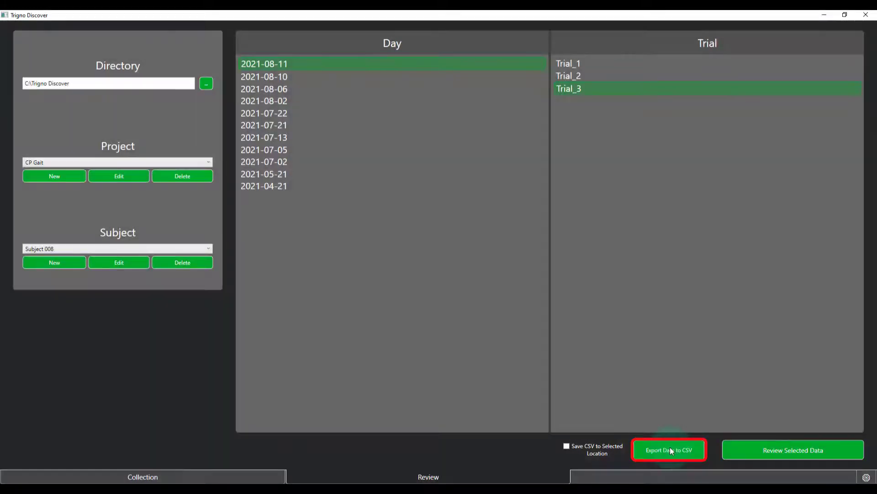
Step: Export Trial_3 to CSV with Save CSV to Selected Location, confirming the current folder
{"action": "left_click", "coordinate": [669, 449]}
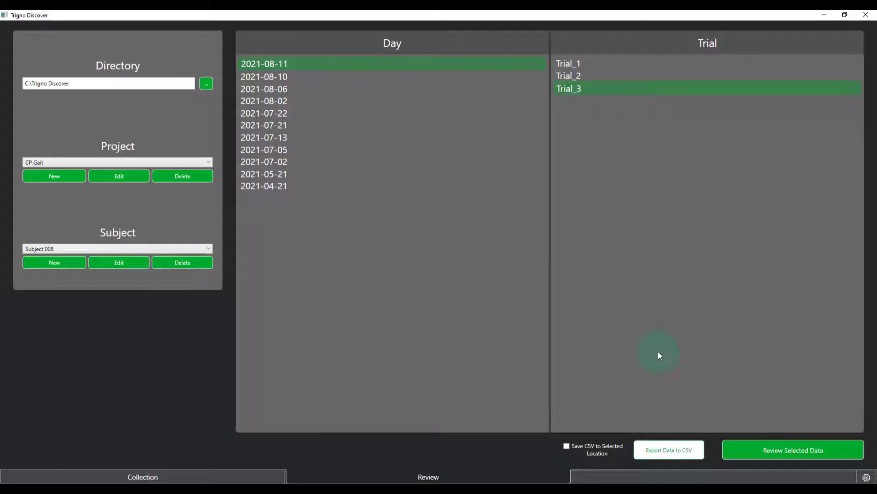
{"action": "left_click", "coordinate": [566, 446]}
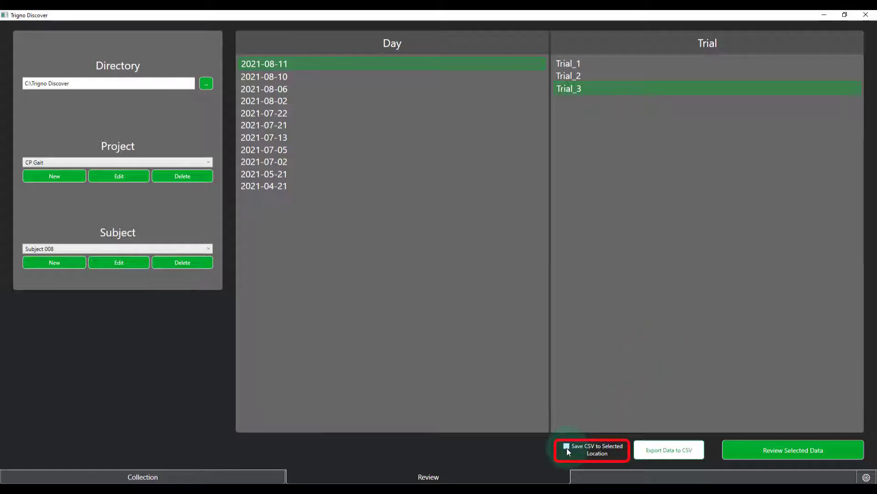
{"action": "left_click", "coordinate": [566, 446]}
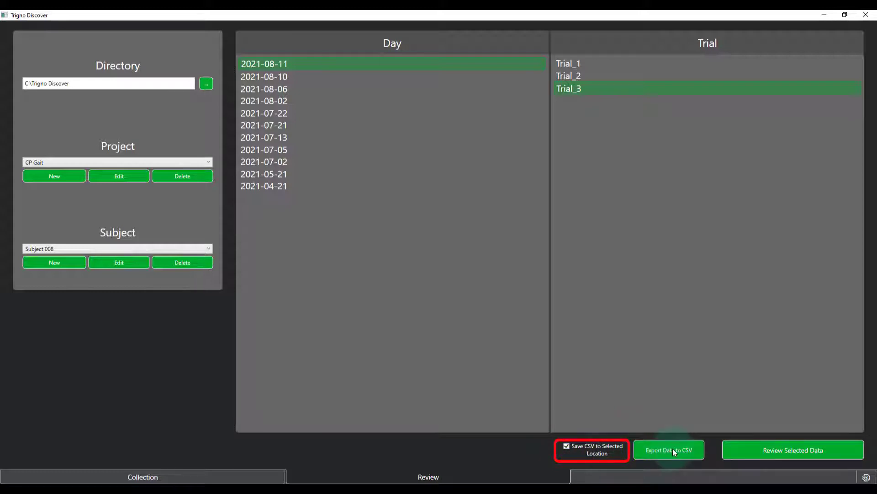
{"action": "left_click", "coordinate": [669, 450]}
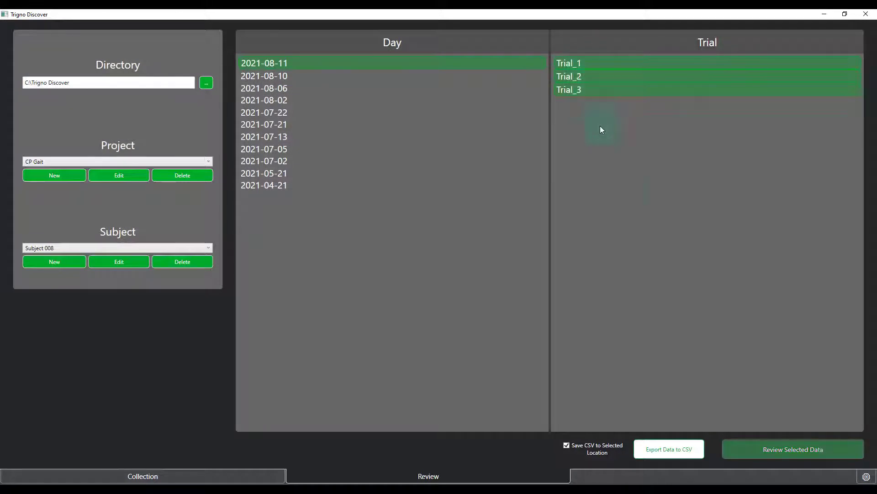
{"action": "left_click", "coordinate": [669, 448]}
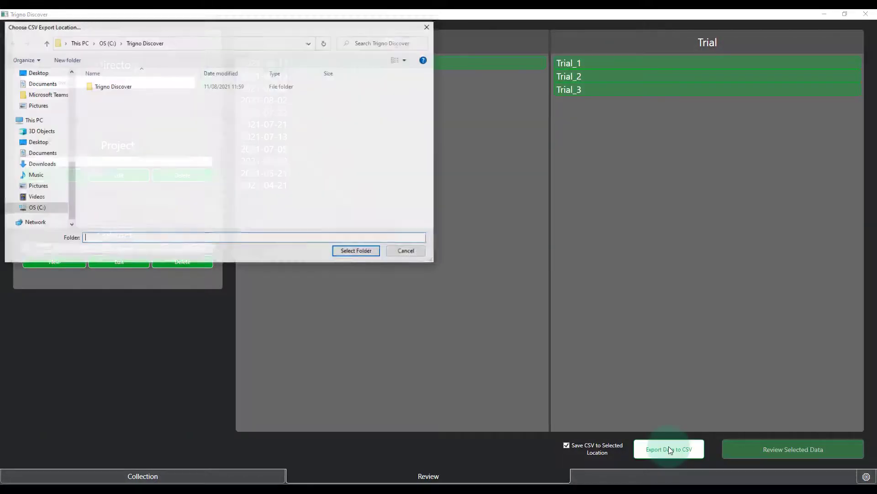
{"action": "left_click", "coordinate": [357, 250]}
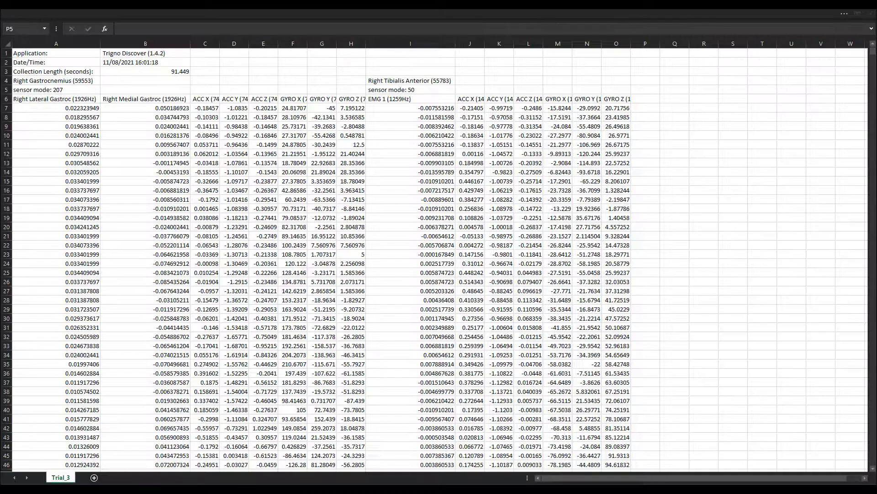